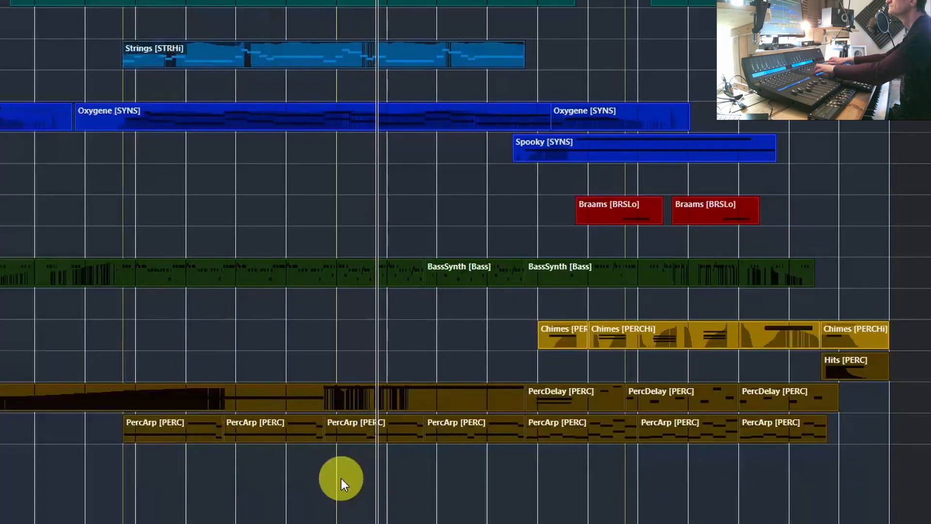
mouse_move(494, 281)
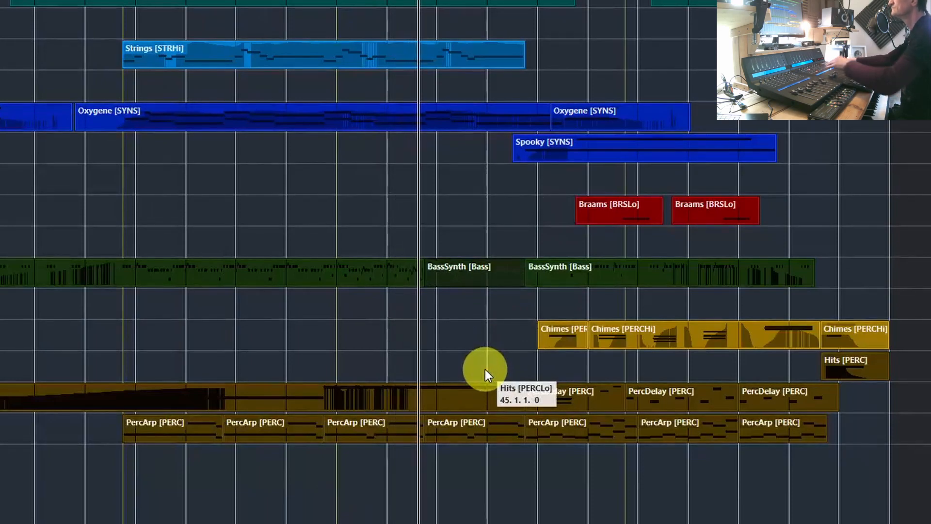
Review the first brass part's notes, then open ArpRiff's MandoViol Riff ARP1 in Kontakt
double_click(462, 266)
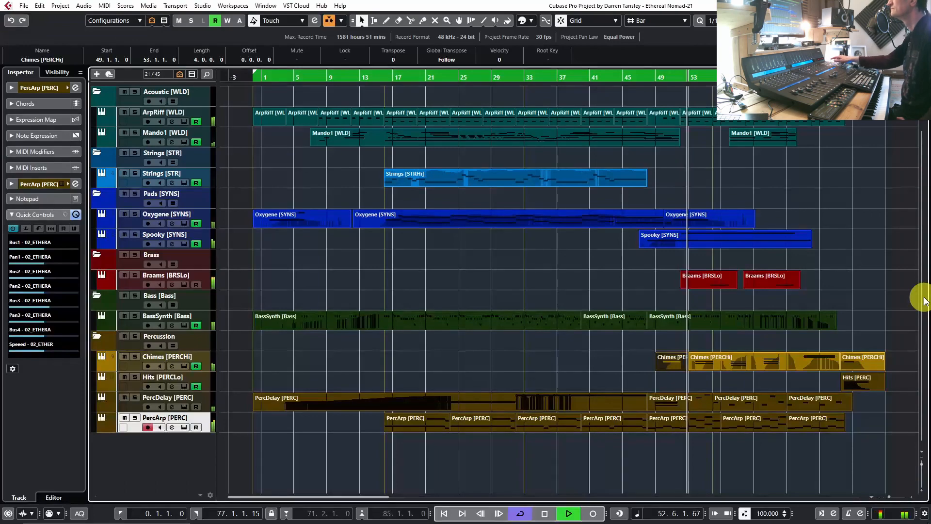
left_click(707, 279)
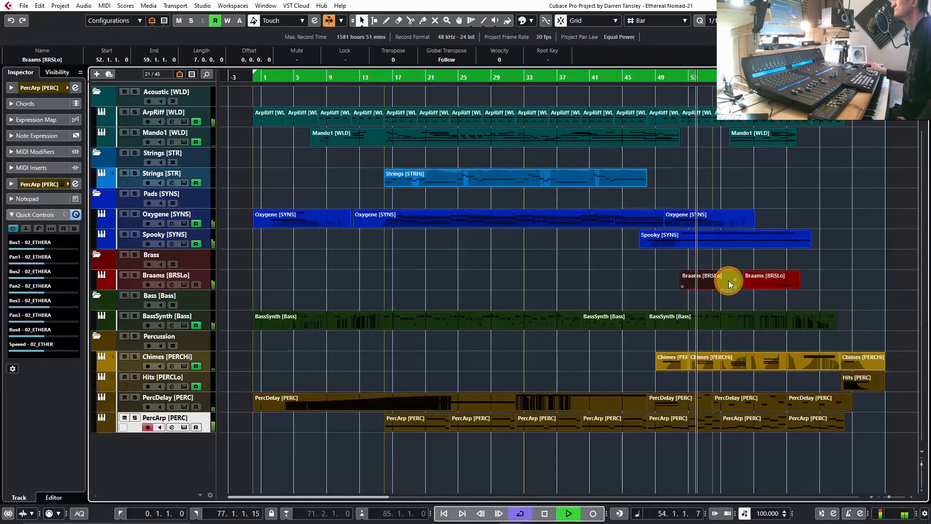
double_click(728, 283)
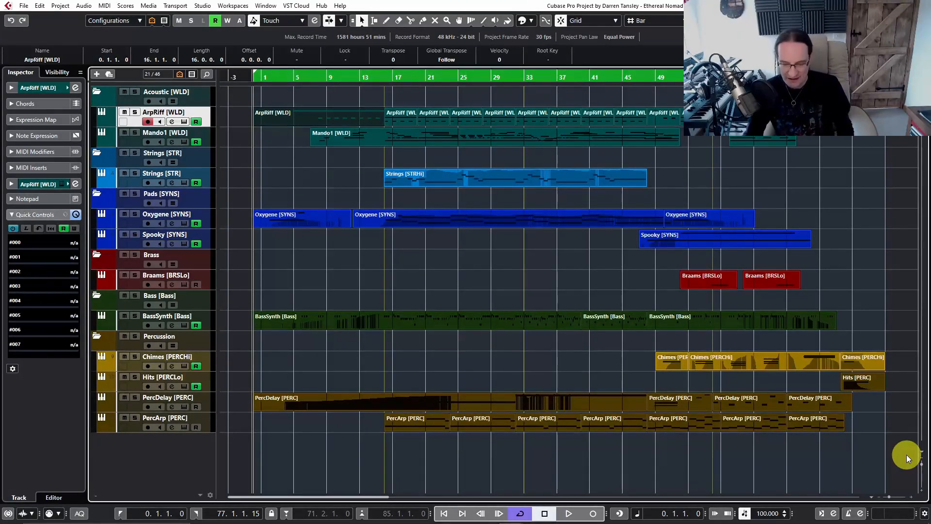
left_click(571, 513)
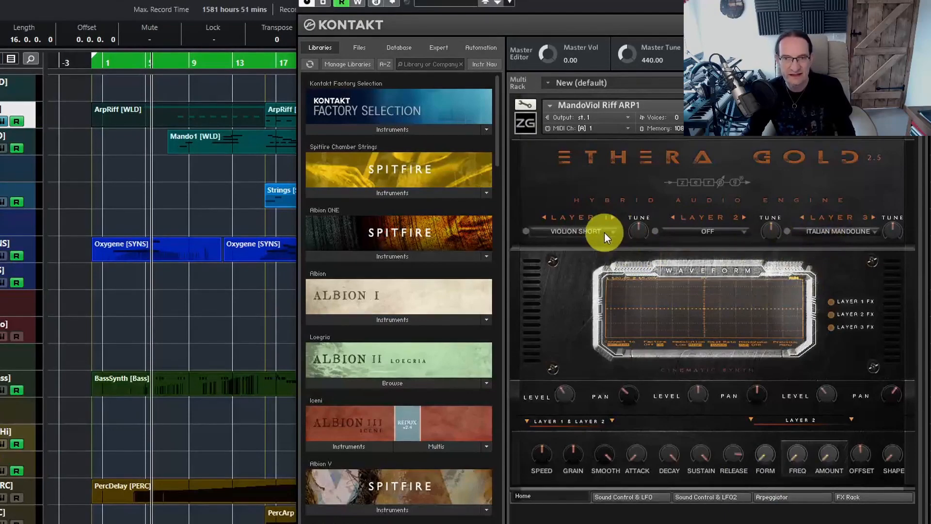
mouse_move(580, 305)
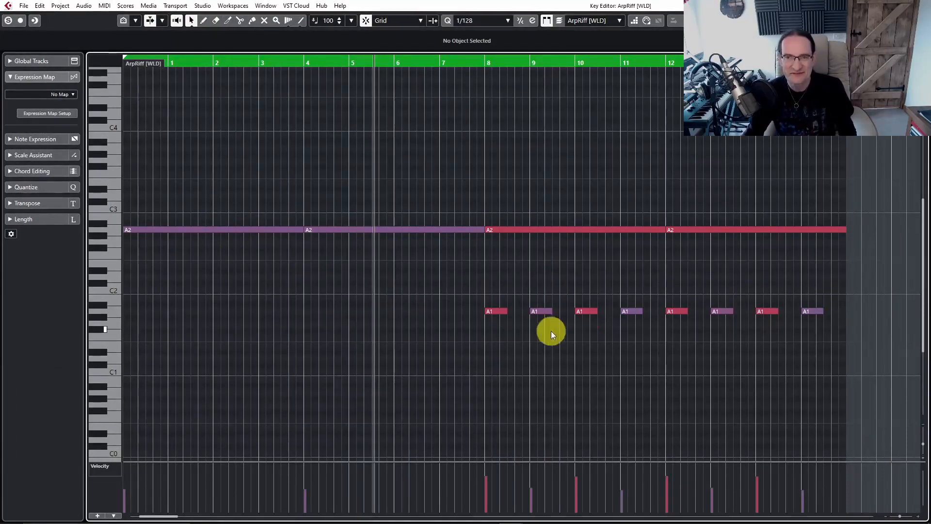
mouse_move(345, 324)
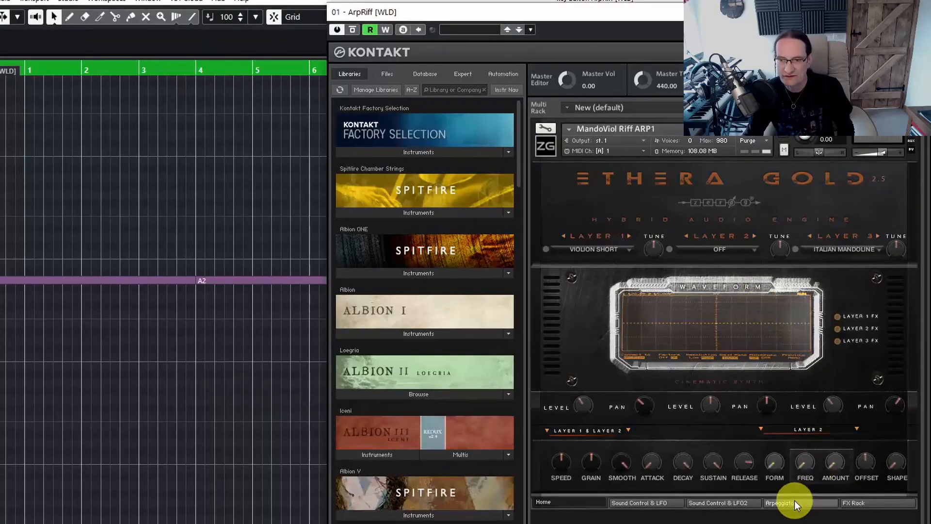
Set the ArpRiff arpeggiator to Chord mode and adjust one step of its pattern
left_click(785, 503)
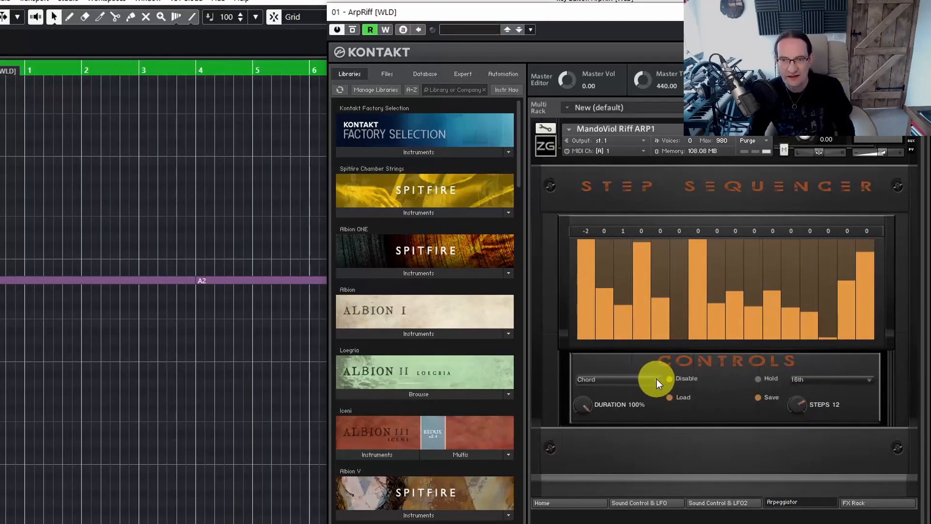
left_click(611, 379)
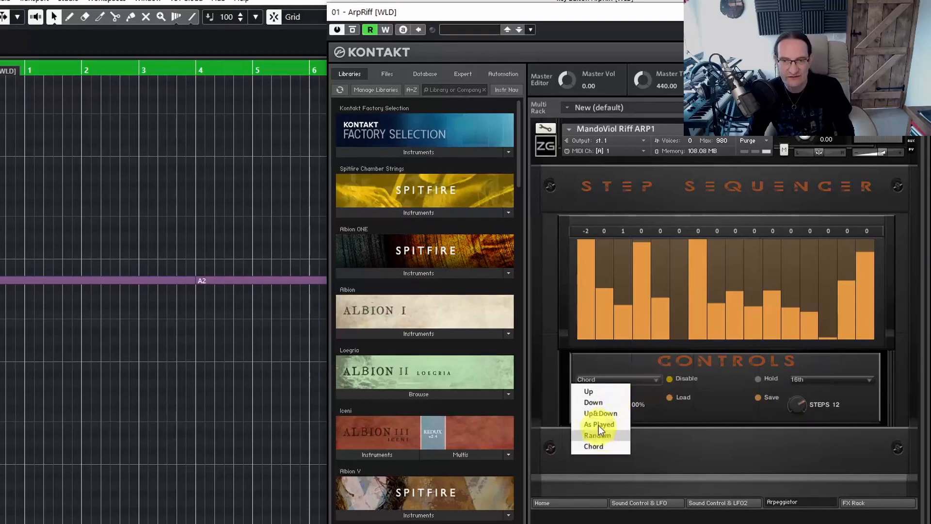
mouse_move(593, 446)
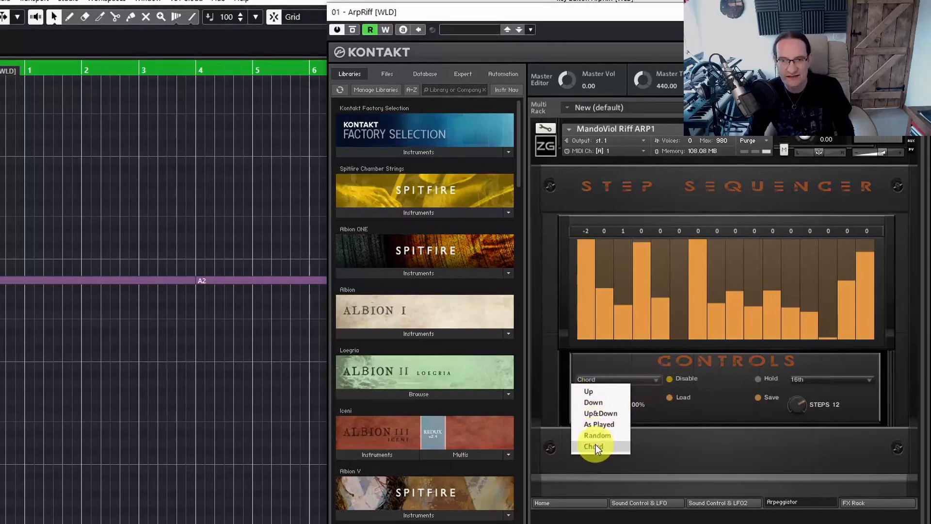
left_click(593, 445)
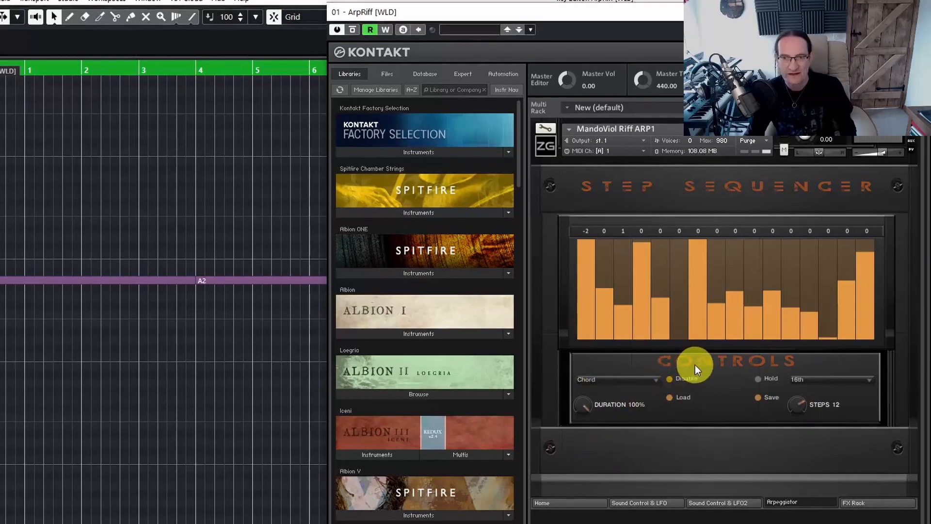
mouse_move(599, 328)
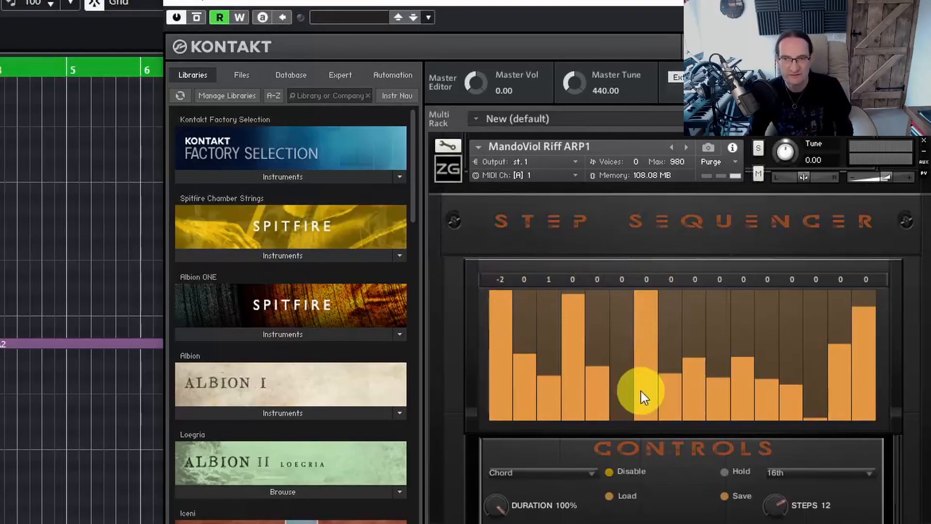
left_click_drag(646, 395, 646, 285)
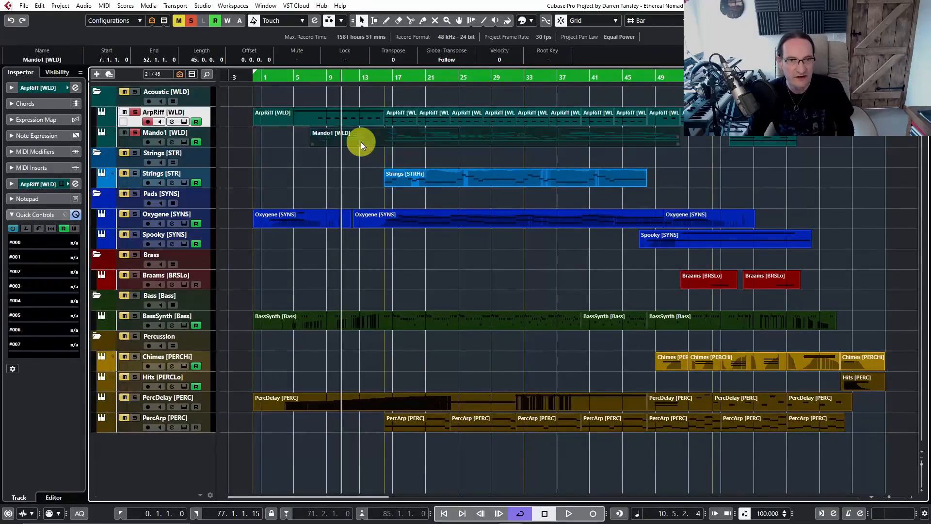
mouse_move(379, 171)
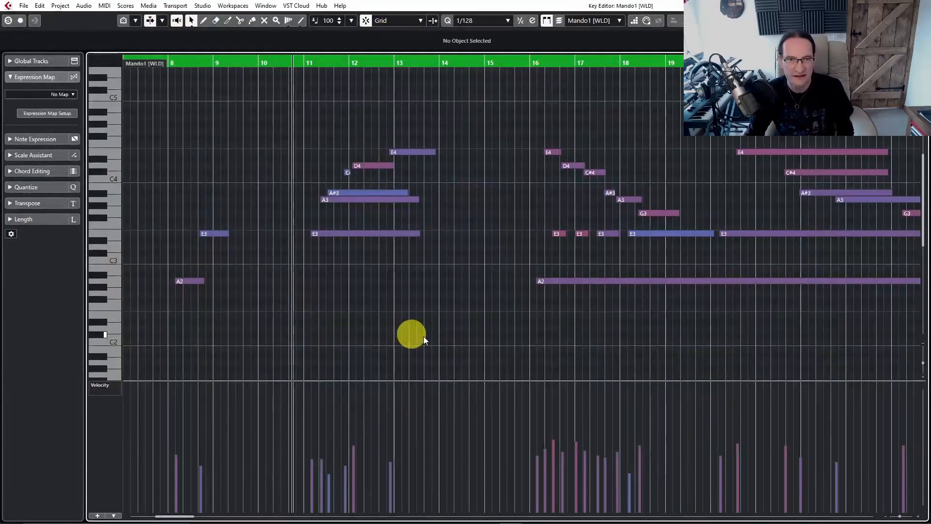
mouse_move(440, 346)
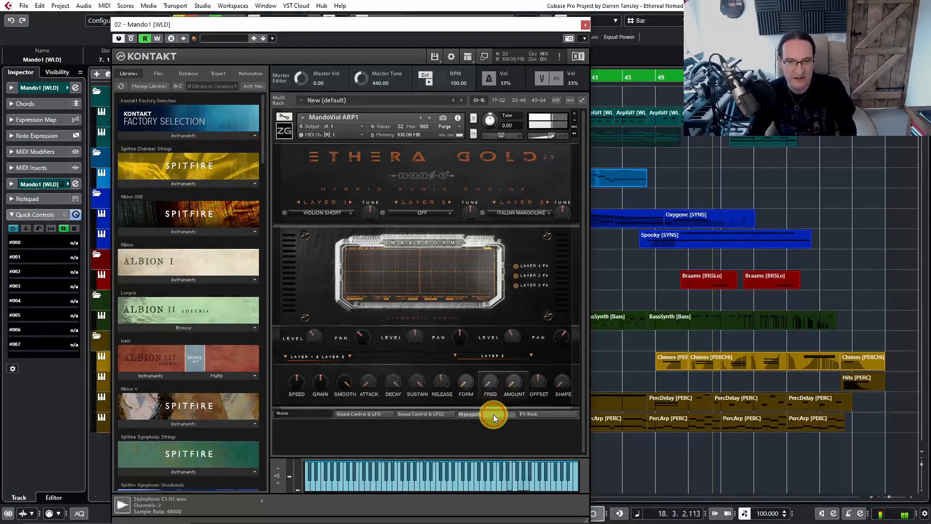
Set the Mando1 arpeggiator's play mode to As Played
left_click(486, 414)
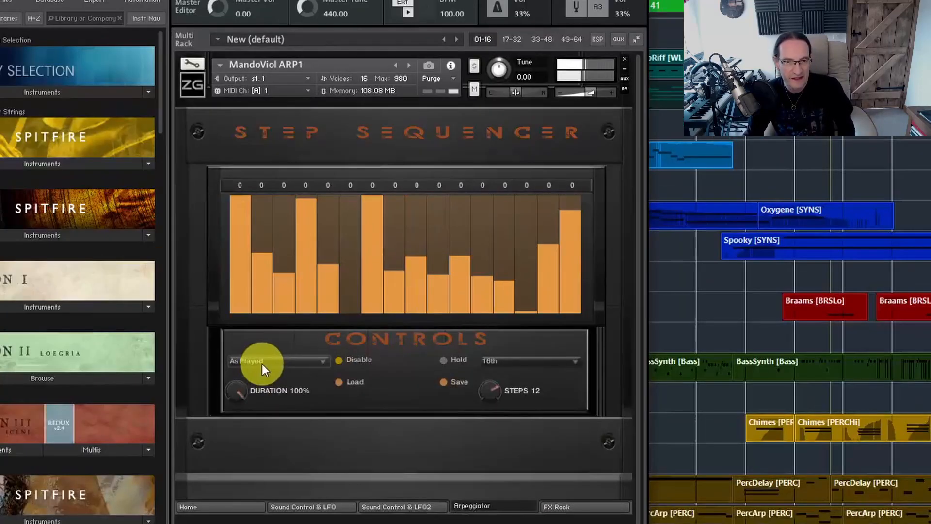
left_click(277, 362)
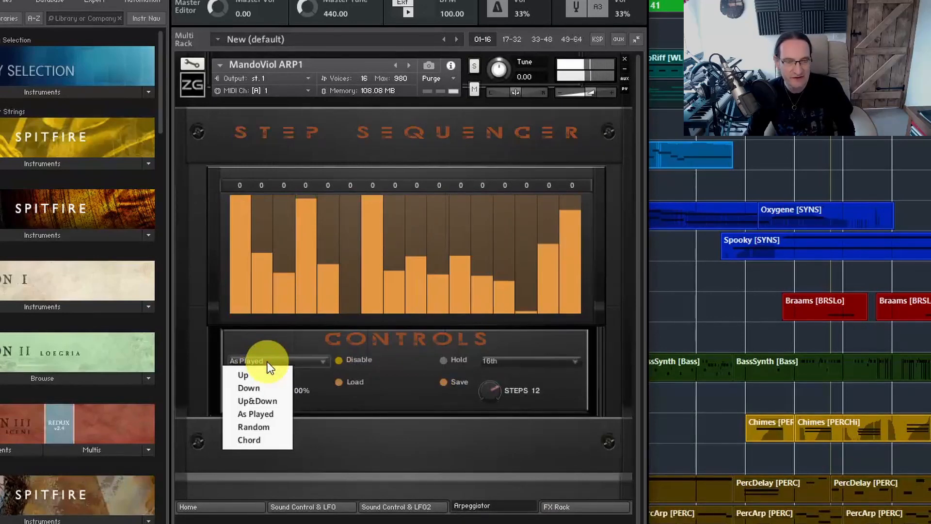
left_click(255, 414)
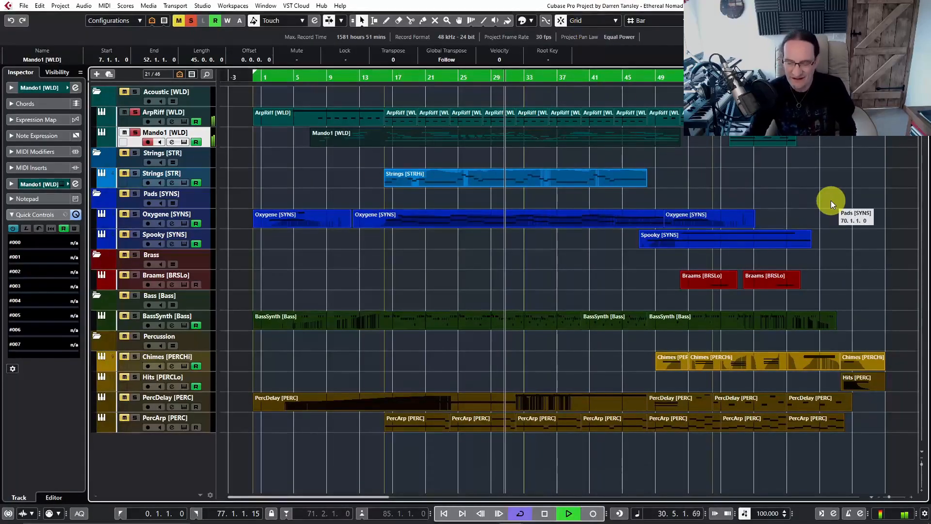
Open the BassSynth part in the Key Editor and show Program Change events
left_click(569, 513)
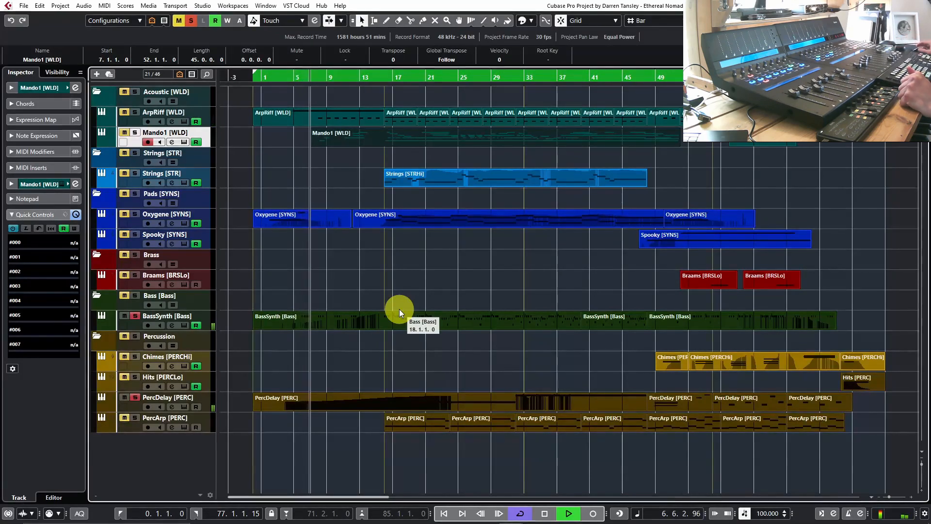
double_click(399, 316)
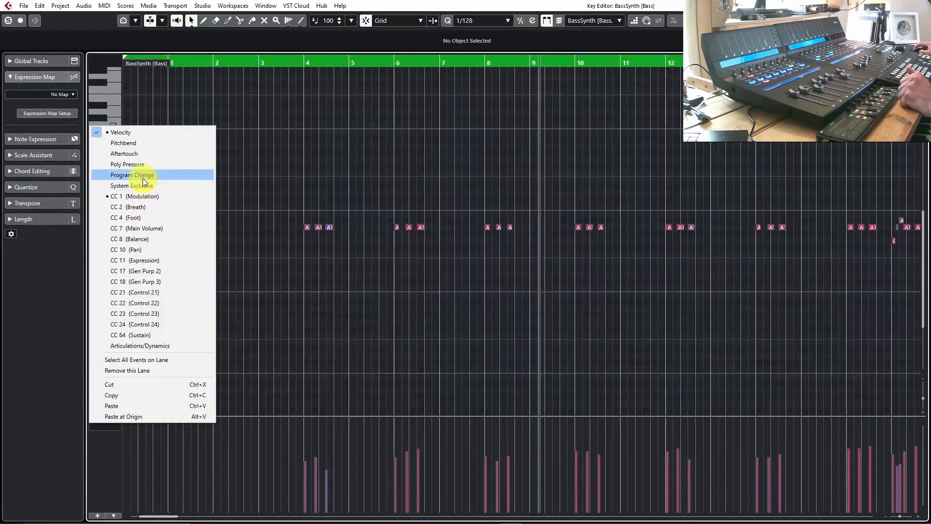
left_click(134, 196)
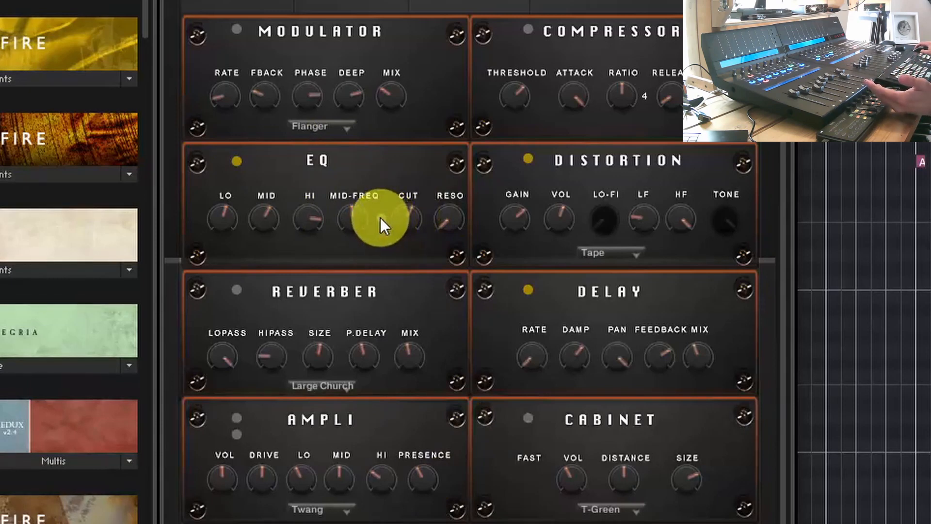
mouse_move(624, 351)
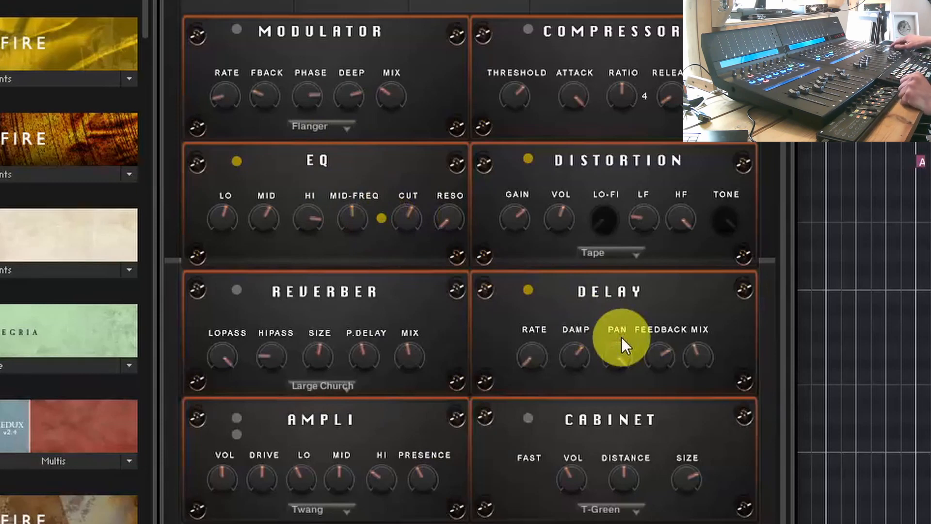
mouse_move(431, 173)
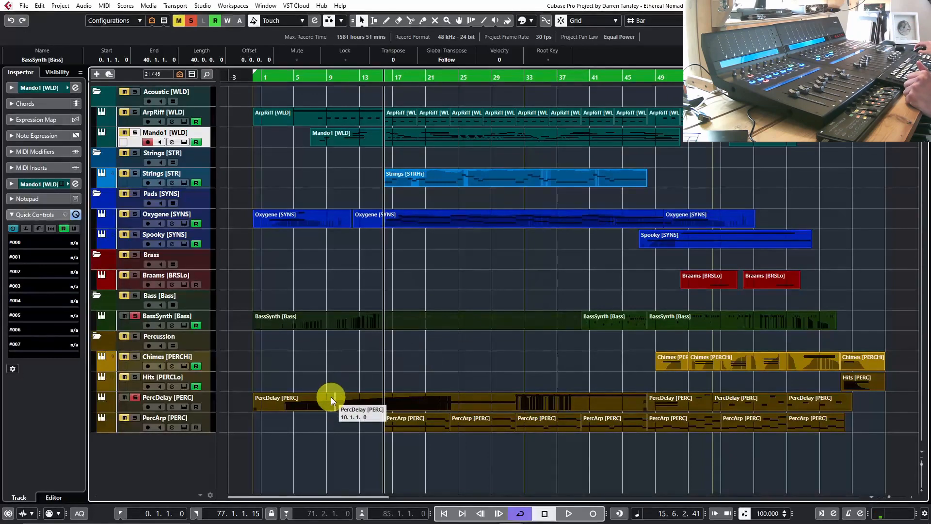
View the PercDelay part's notes, then bring up PercArp's Ethera Gold instrument
double_click(331, 400)
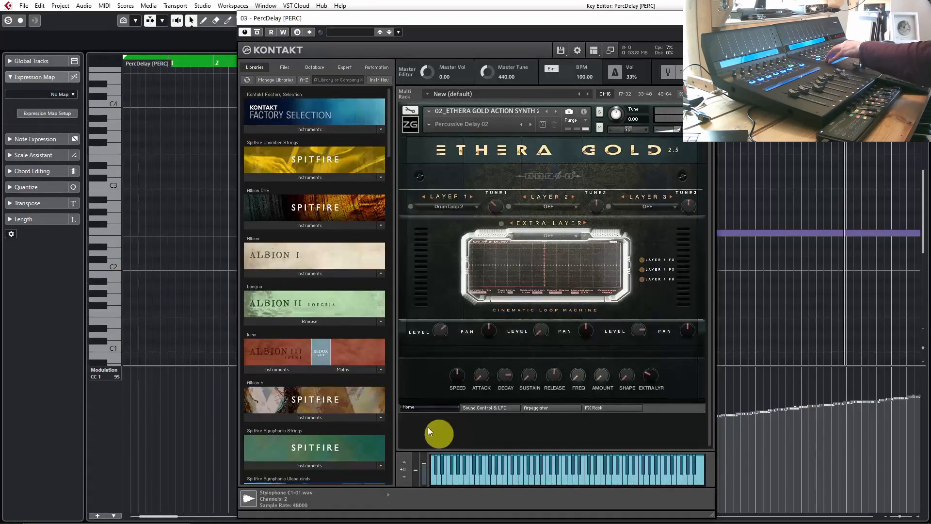
left_click(593, 407)
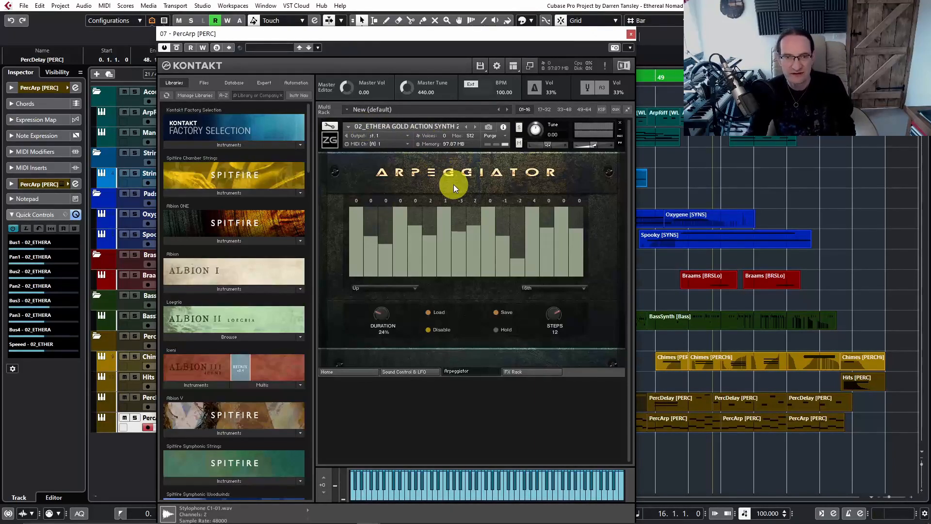
mouse_move(350, 371)
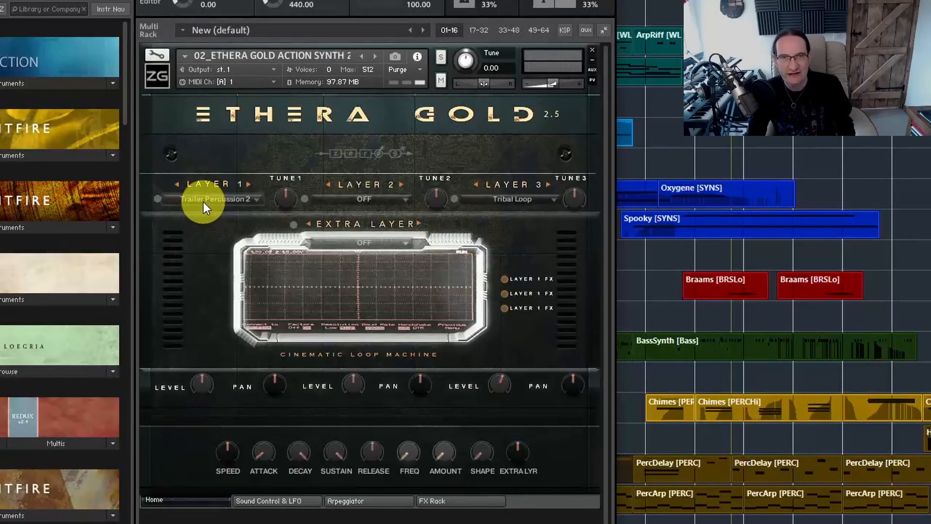
mouse_move(497, 209)
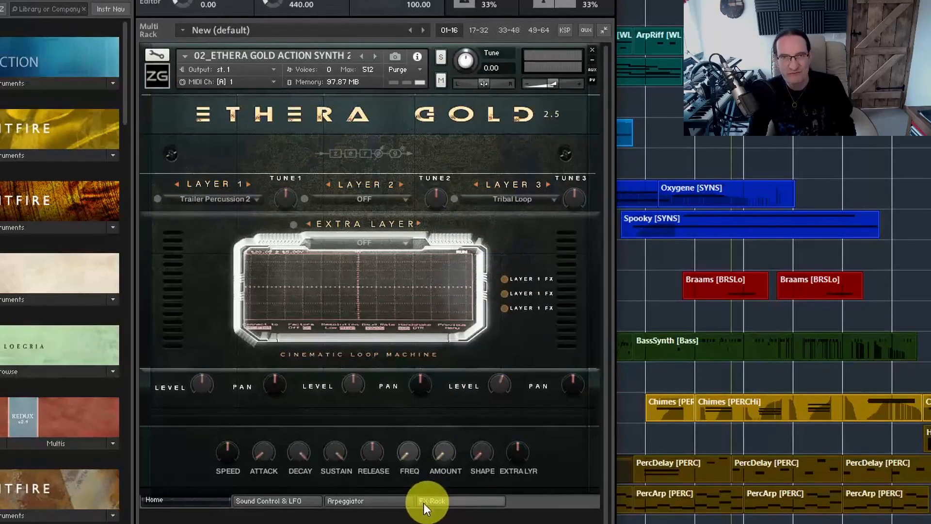
View the PercArp arpeggiator step pattern, then drag in the Kontakt window
left_click(346, 500)
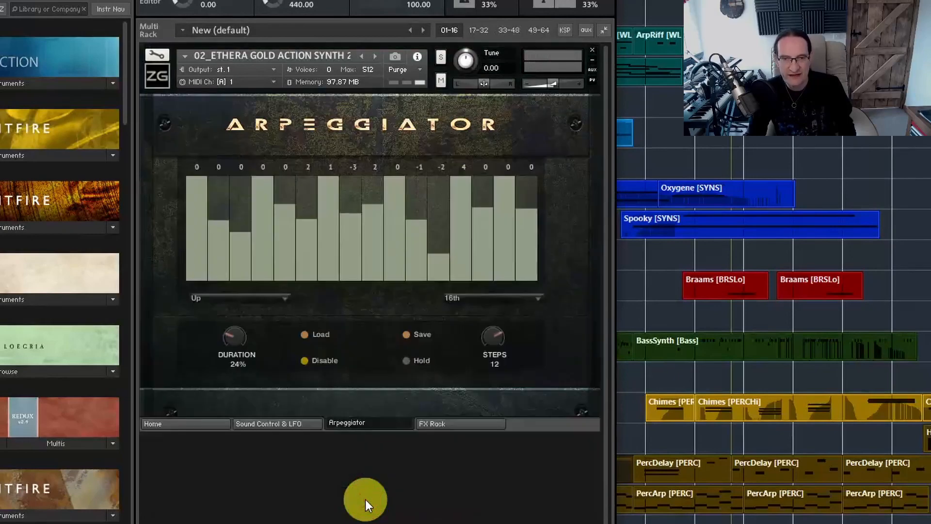
mouse_move(189, 207)
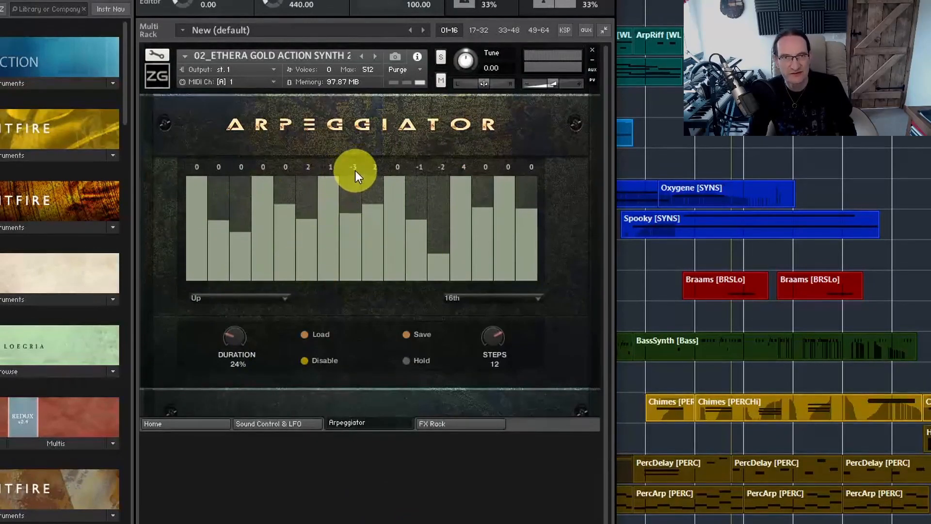
left_click_drag(353, 175, 360, 222)
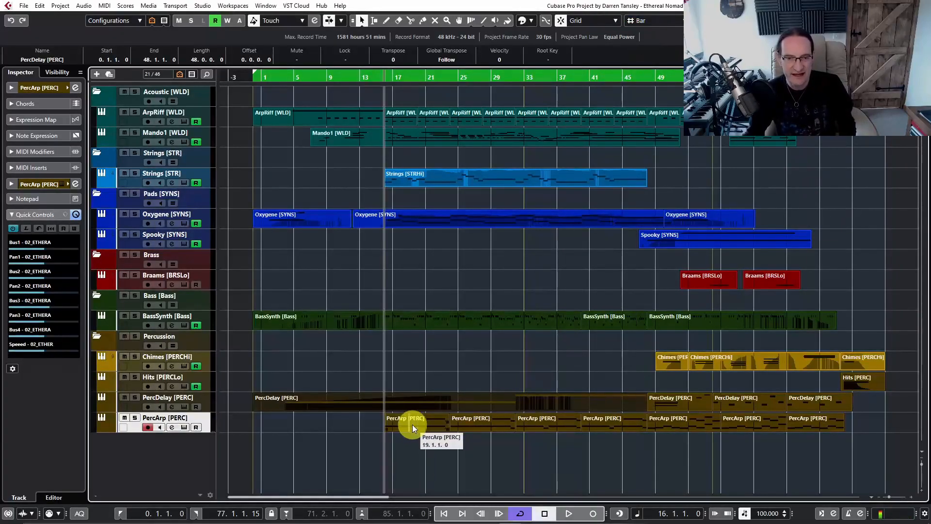
double_click(410, 426)
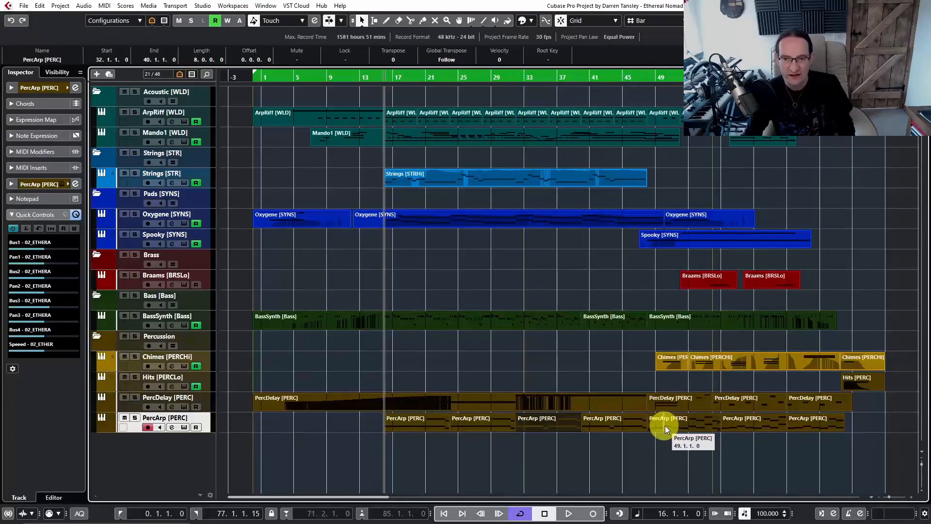
double_click(665, 428)
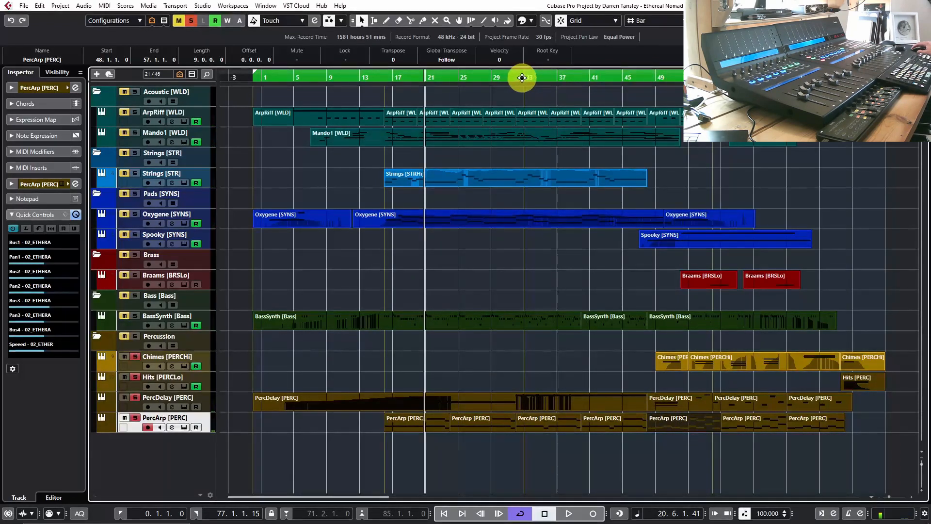
left_click(523, 77)
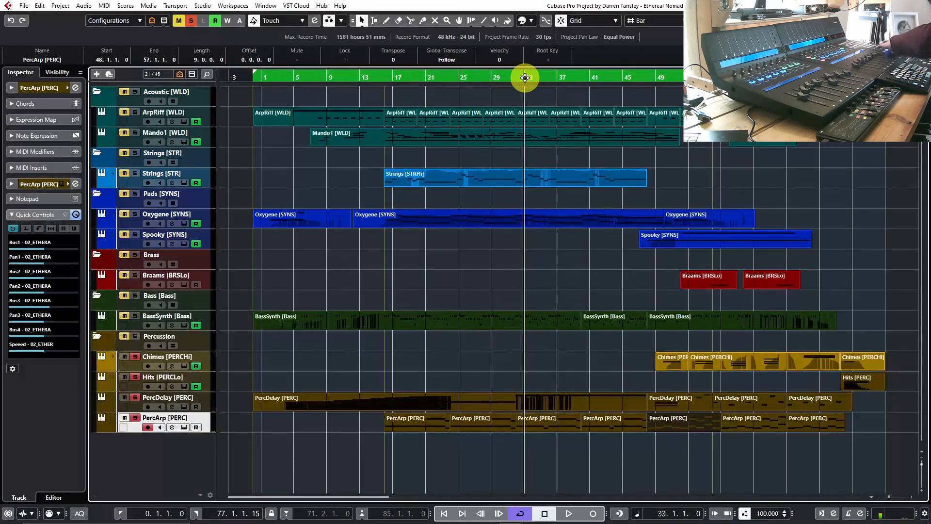
left_click(569, 514)
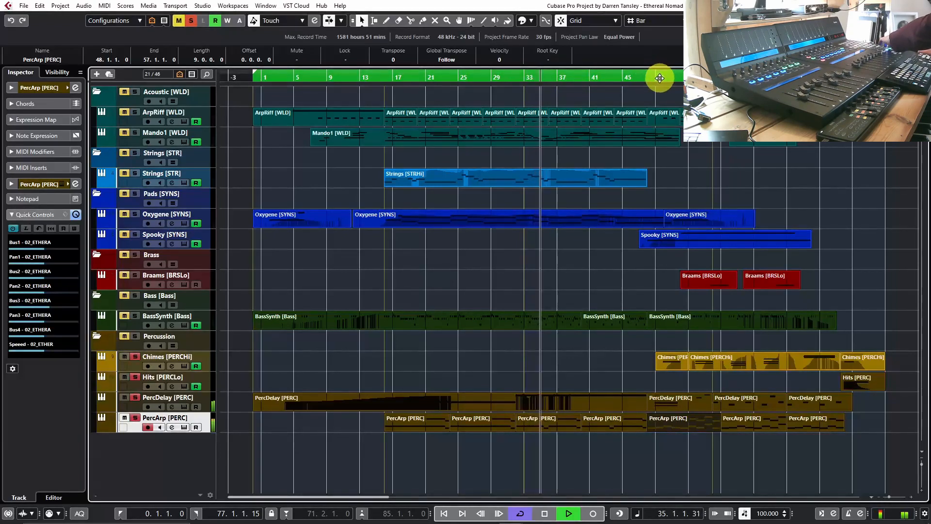
left_click(655, 77)
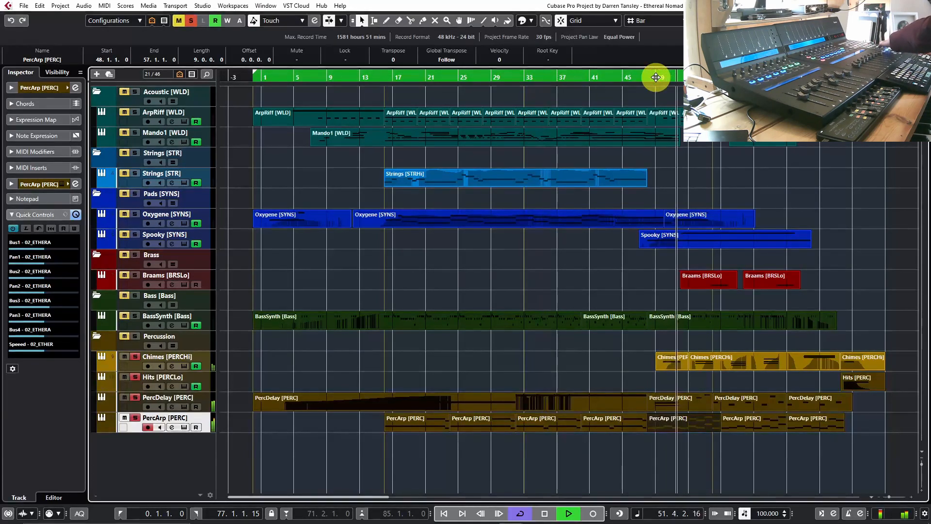
left_click(570, 513)
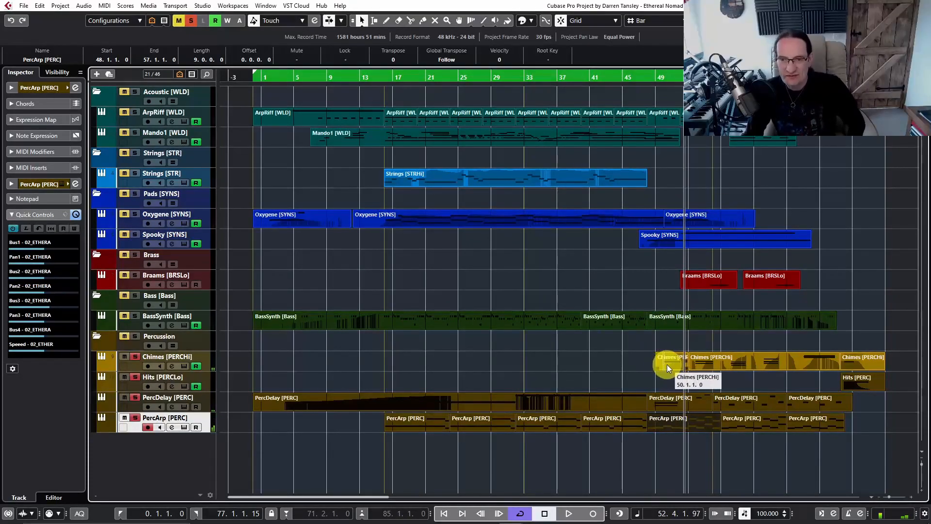
double_click(668, 365)
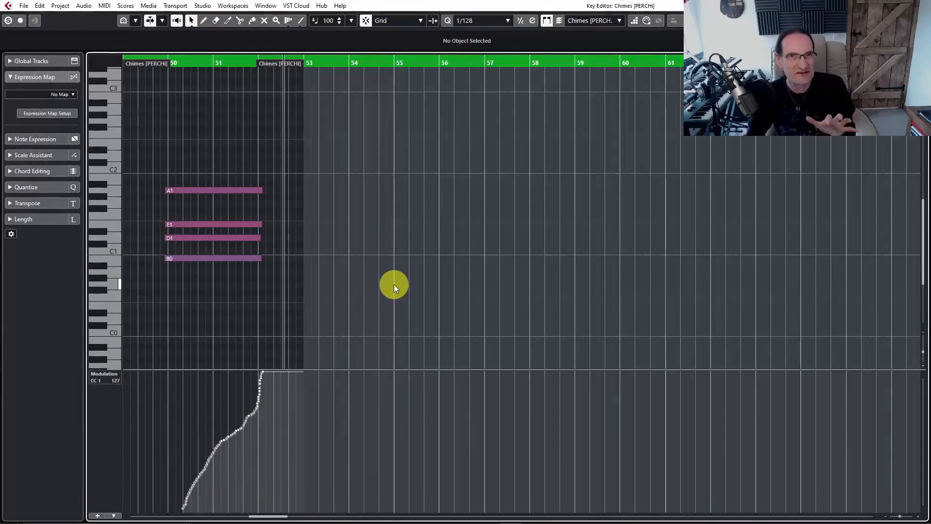
mouse_move(158, 497)
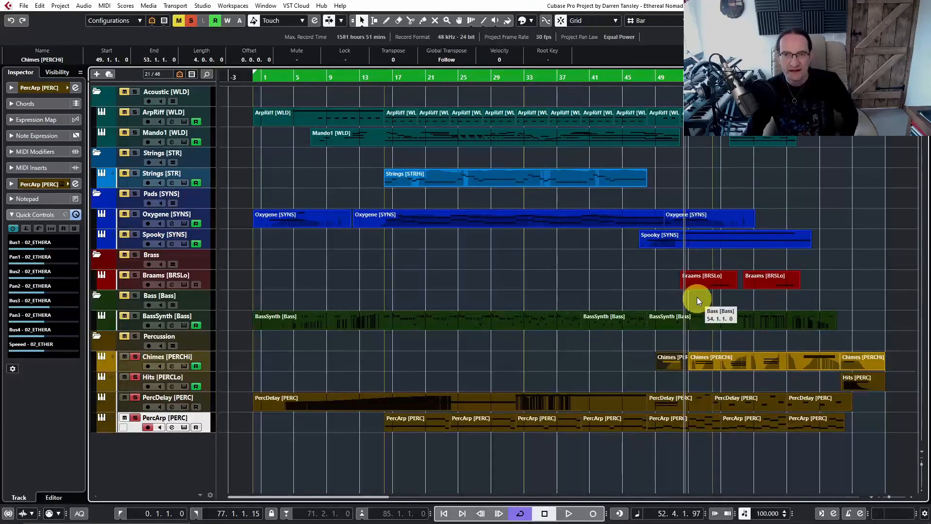
mouse_move(658, 293)
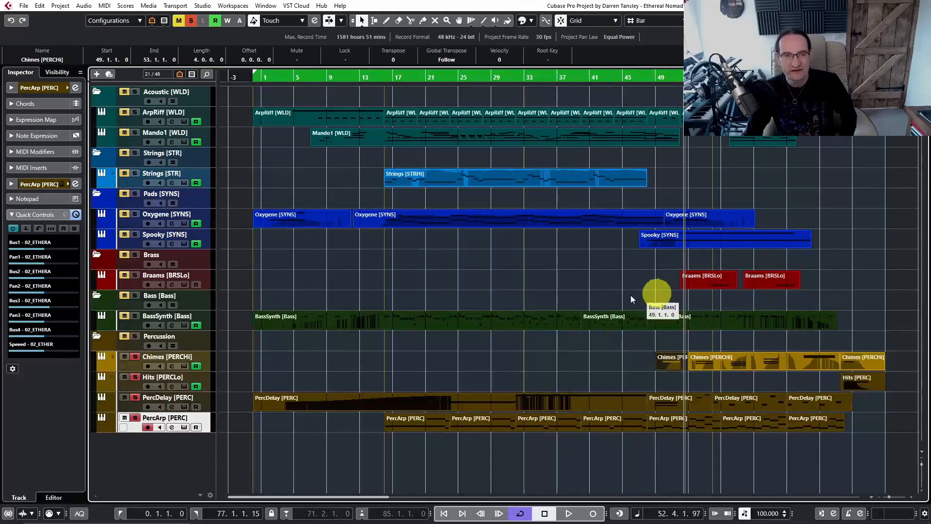
mouse_move(576, 298)
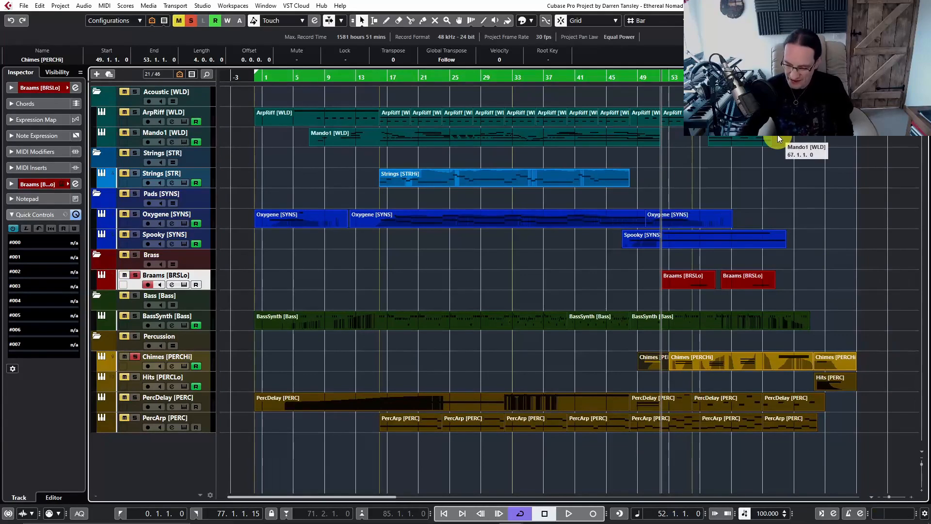
Move playback to bar 49, where the brass enters, with Braams 01 in Kontakt
left_click(570, 513)
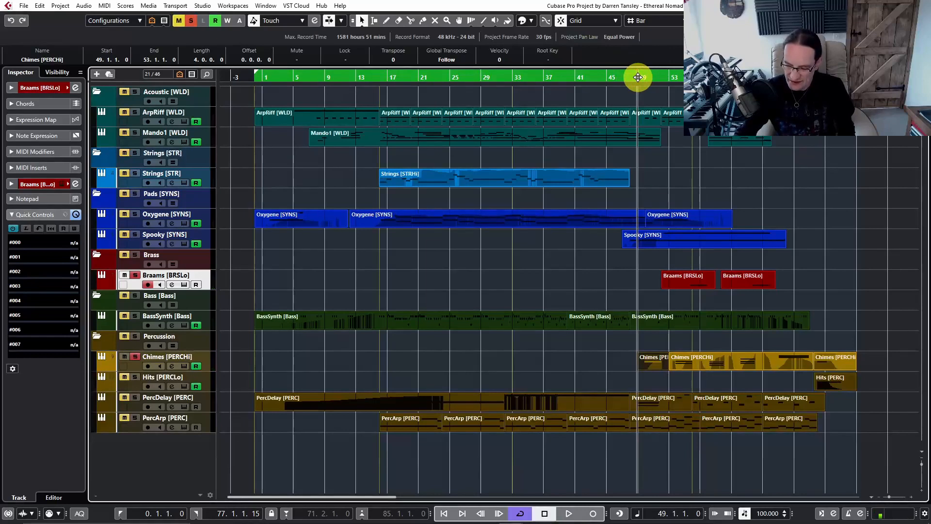
left_click(569, 514)
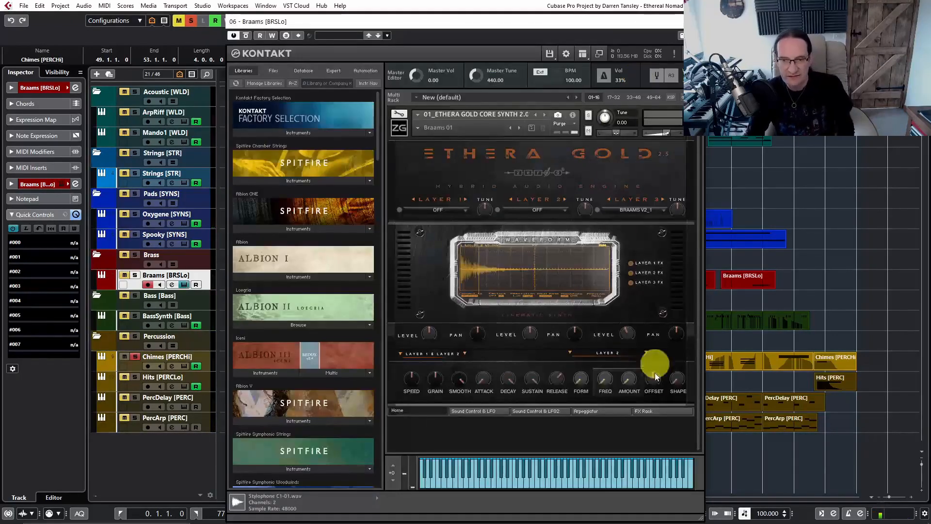
Show the Brraams 01 FX rack with modulator, EQ, reverb and delay
left_click(644, 411)
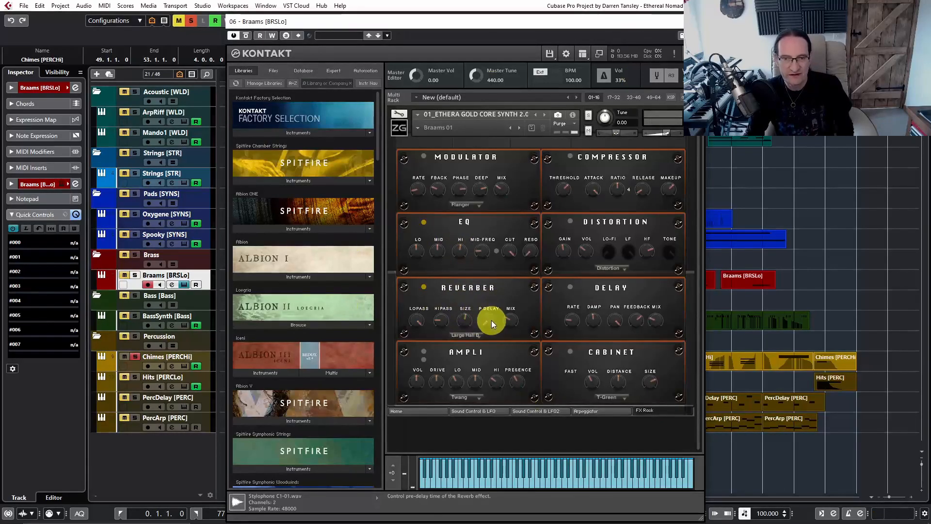
mouse_move(447, 274)
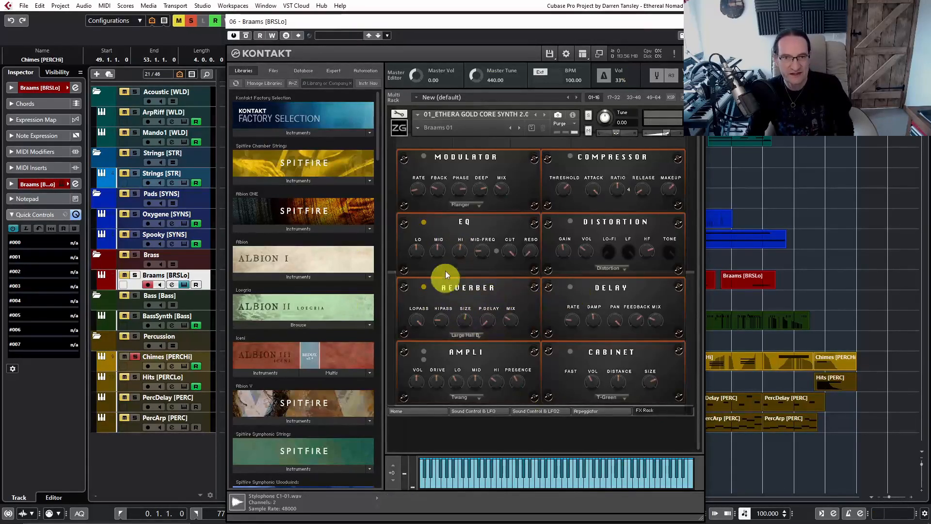
mouse_move(506, 287)
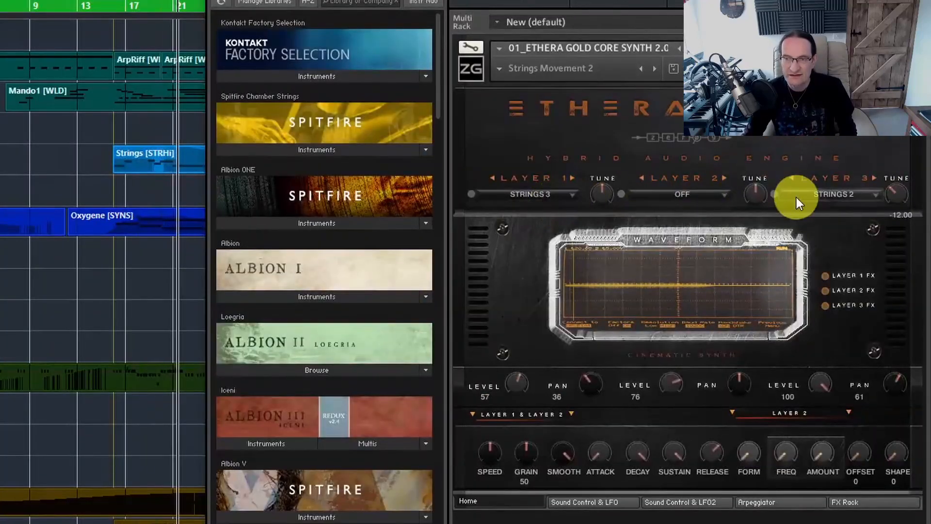
mouse_move(545, 205)
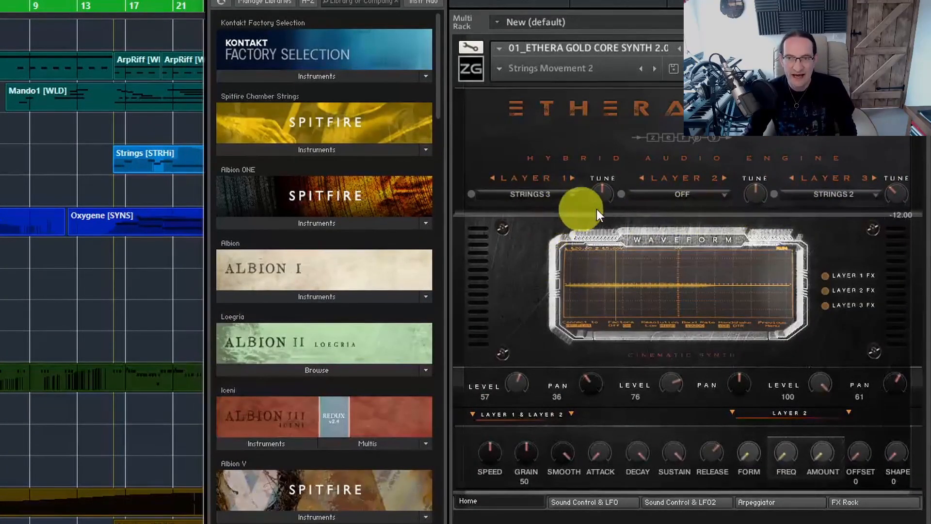
mouse_move(894, 196)
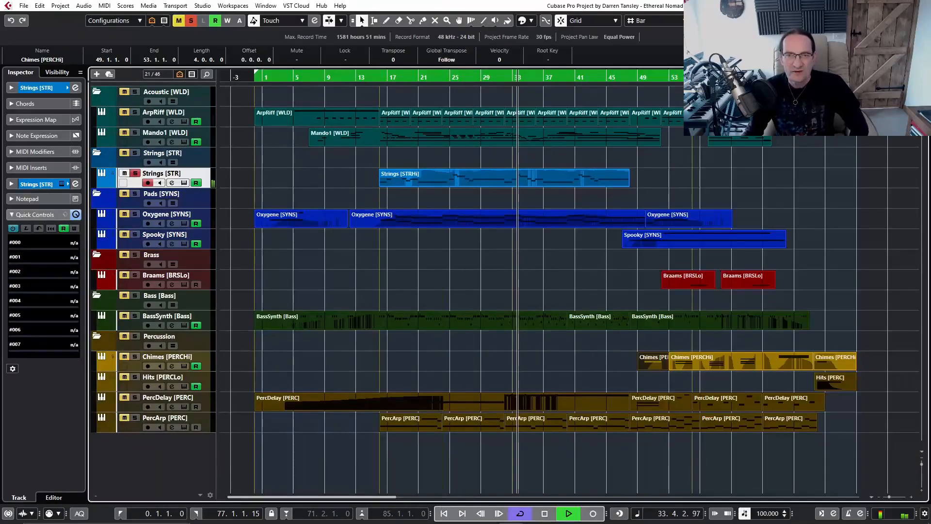
mouse_move(667, 184)
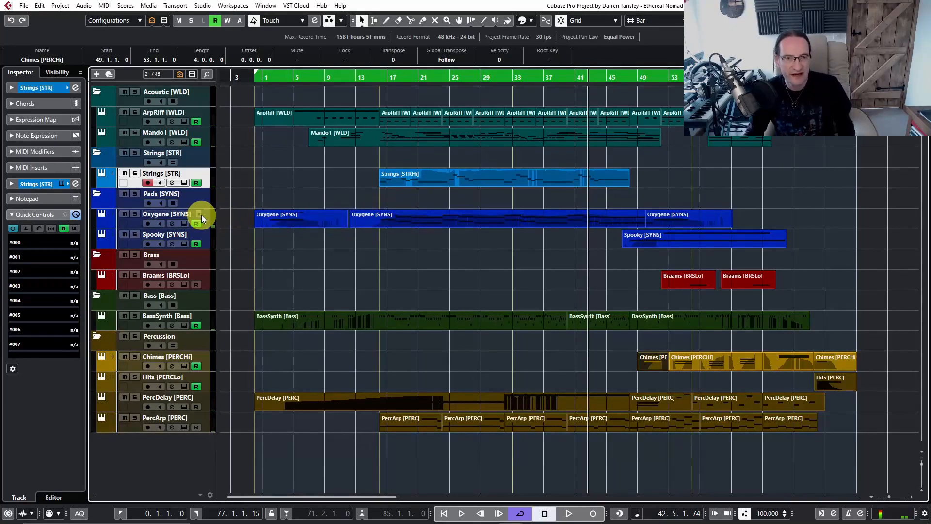
Select the Oxygene [SYNS] pad track
left_click(166, 214)
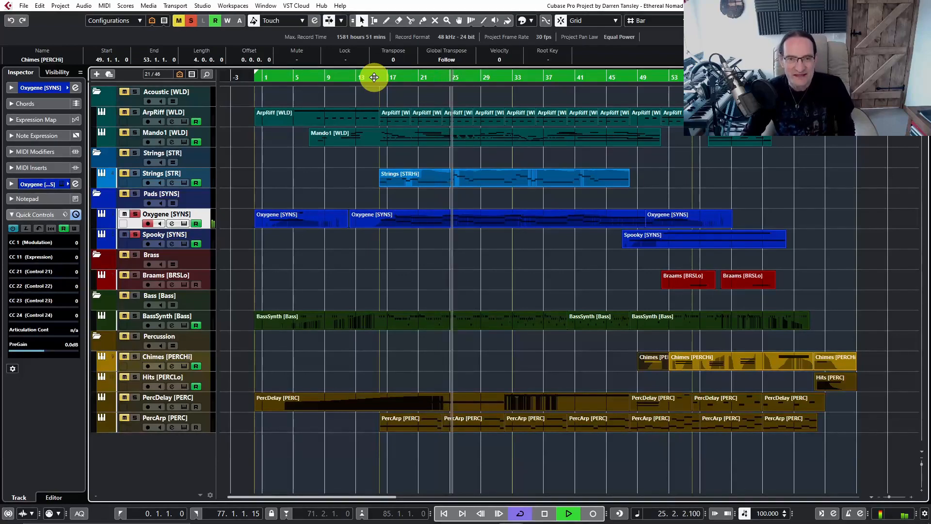
Open the Oxygene track's Oxygene Heartbeat patch in Kontakt
left_click(545, 513)
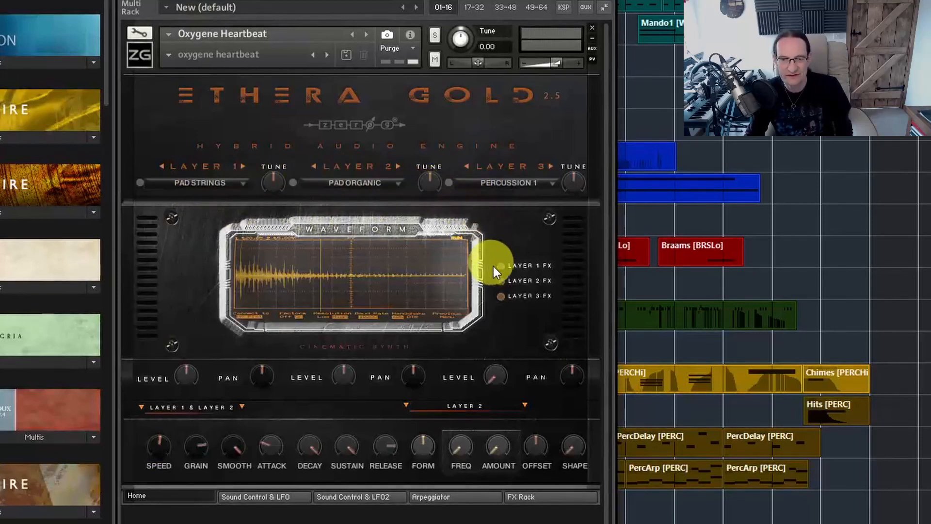
mouse_move(518, 185)
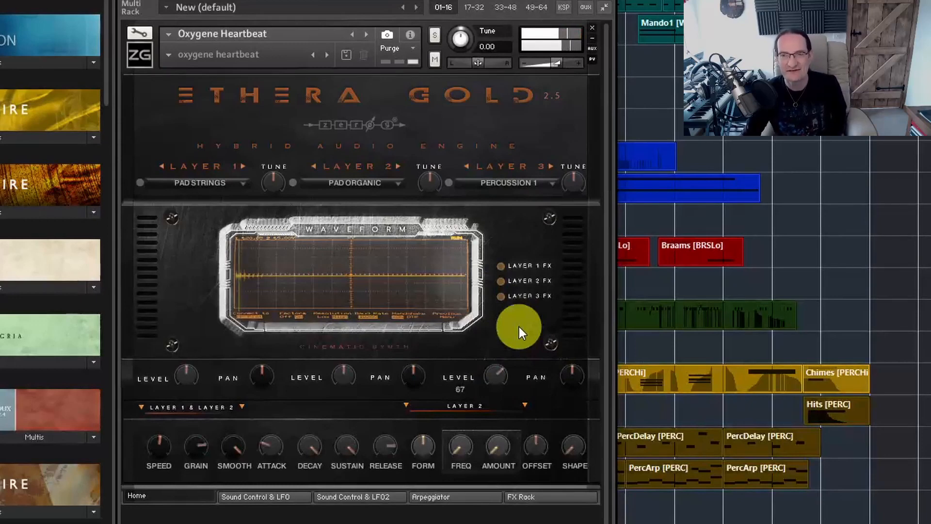
mouse_move(533, 190)
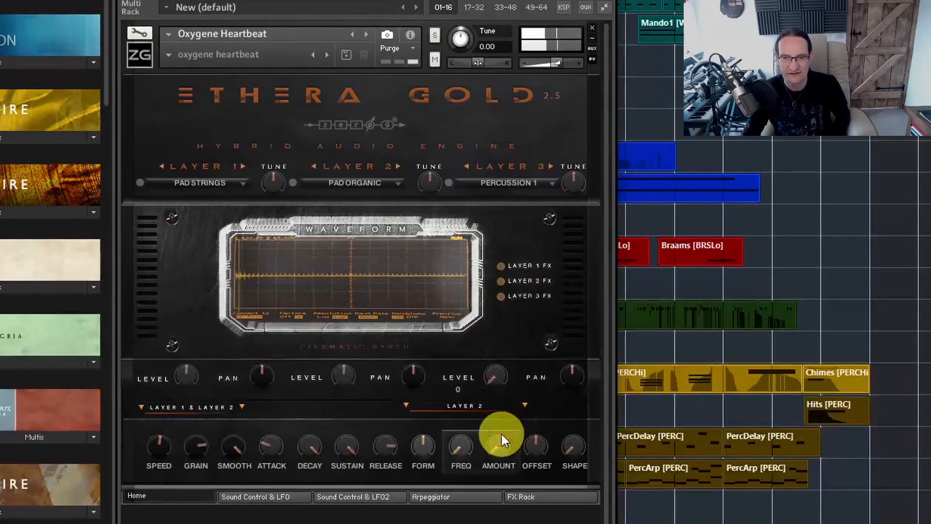
mouse_move(496, 297)
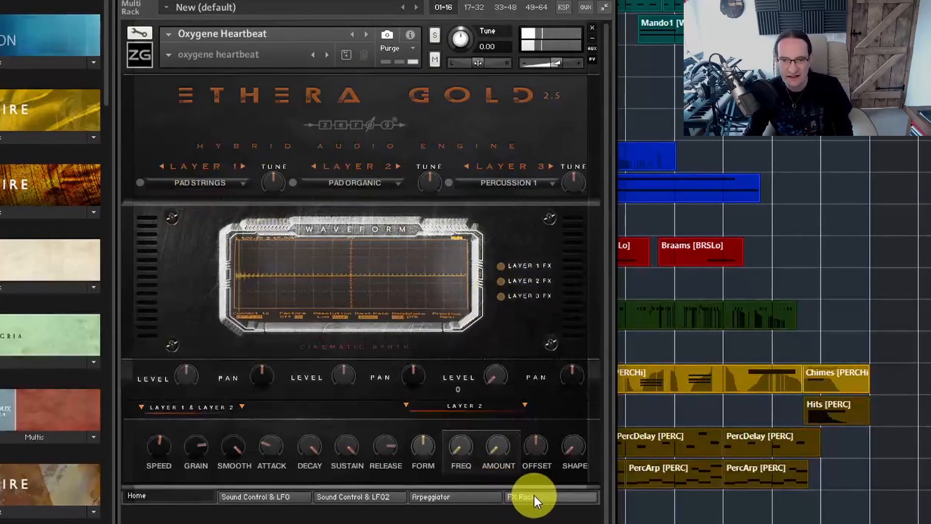
Show the Oxygene Heartbeat effects rack with modulator, compressor, EQ, distortion, reverb, delay, amp and cabinet
left_click(540, 496)
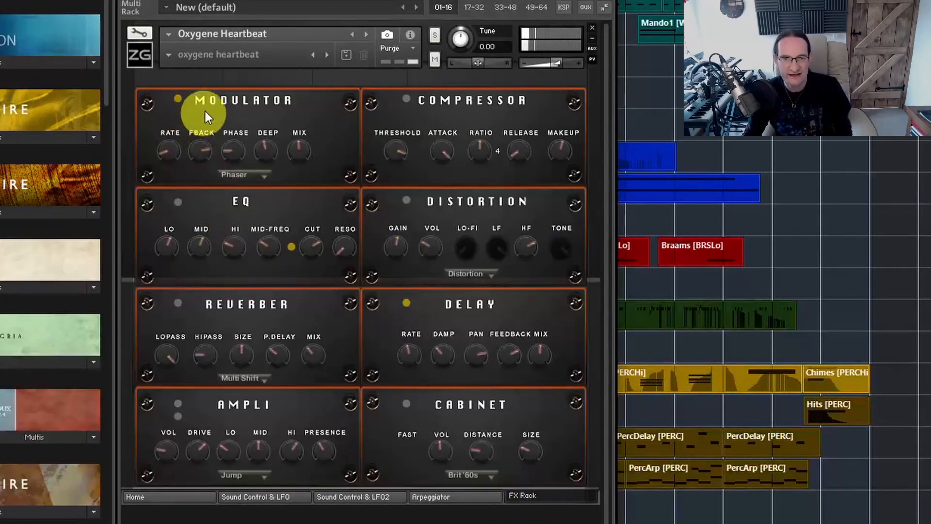
mouse_move(275, 103)
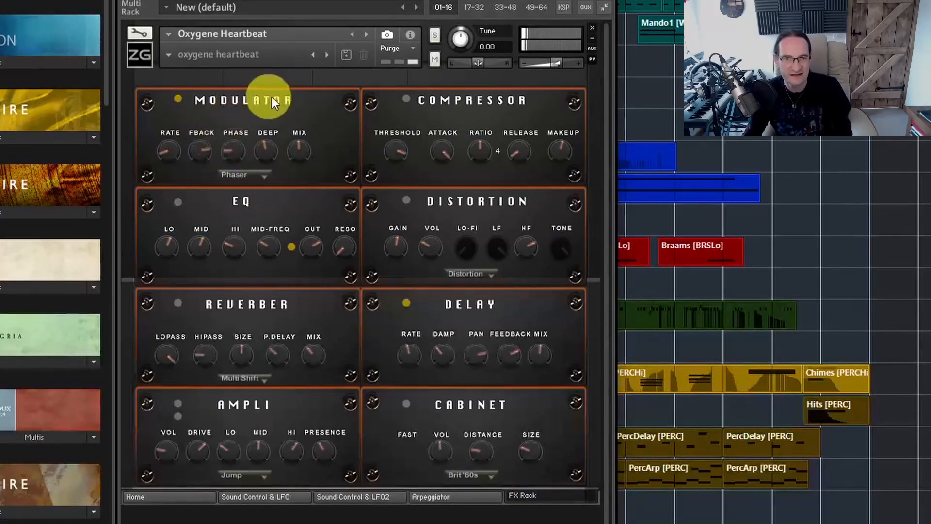
mouse_move(284, 172)
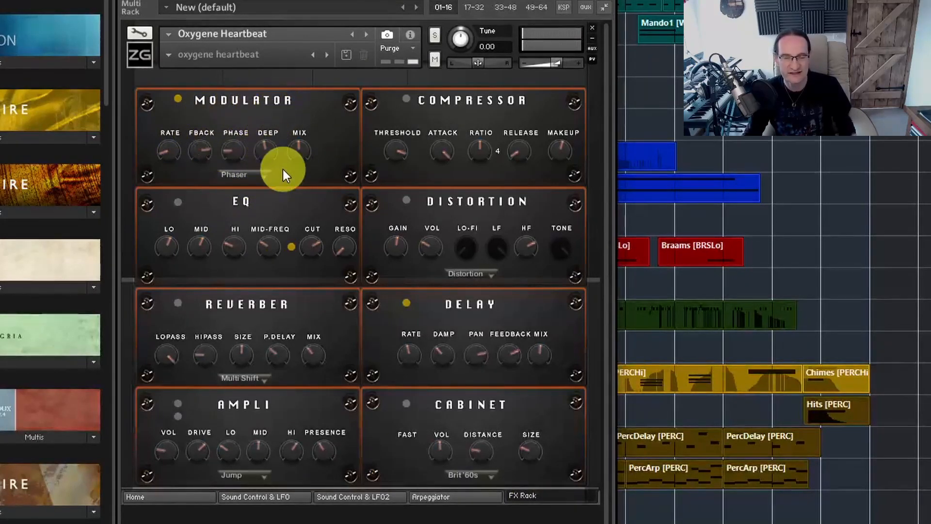
mouse_move(438, 351)
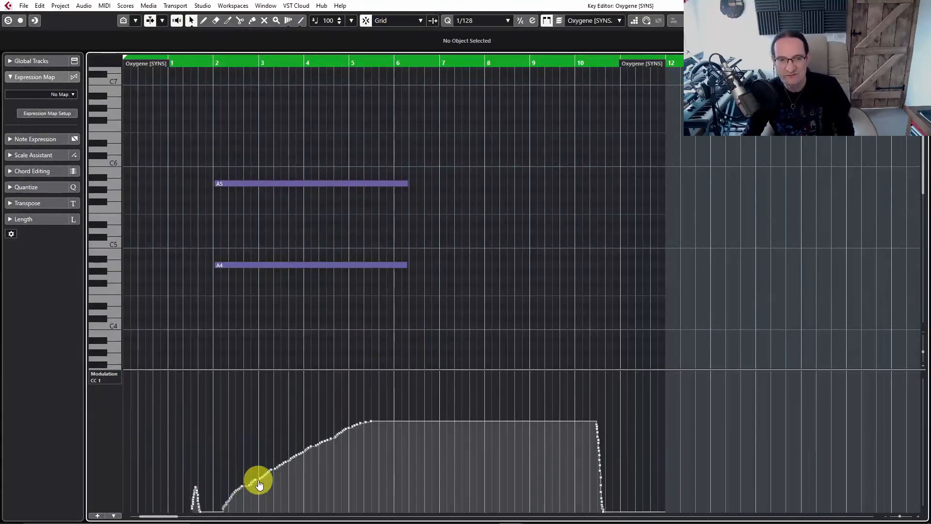
mouse_move(568, 354)
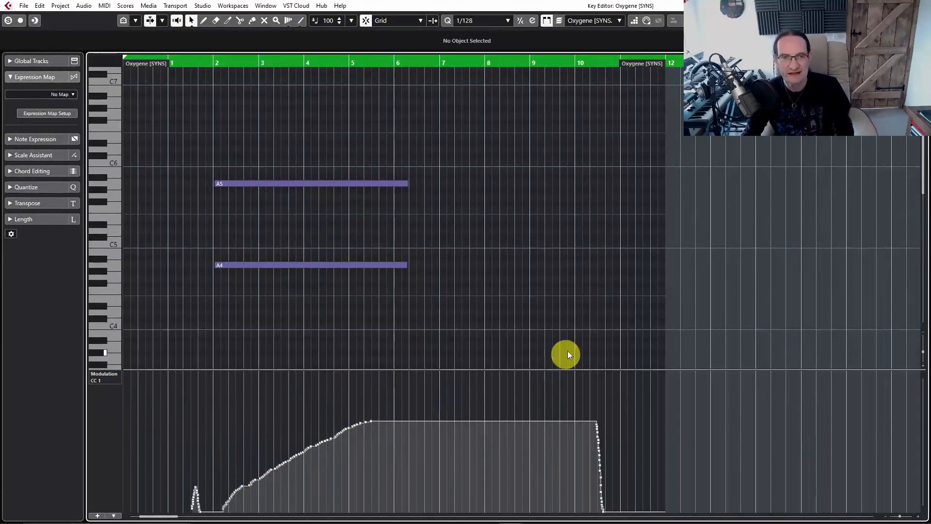
mouse_move(118, 378)
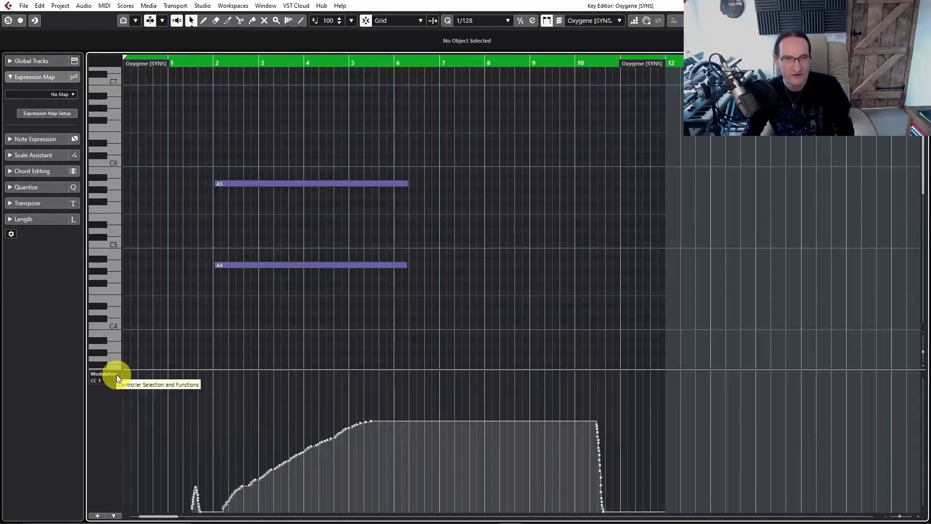
Switch the Oxygene part's controller lane from CC1 Modulation to Pitchbend
left_click(114, 377)
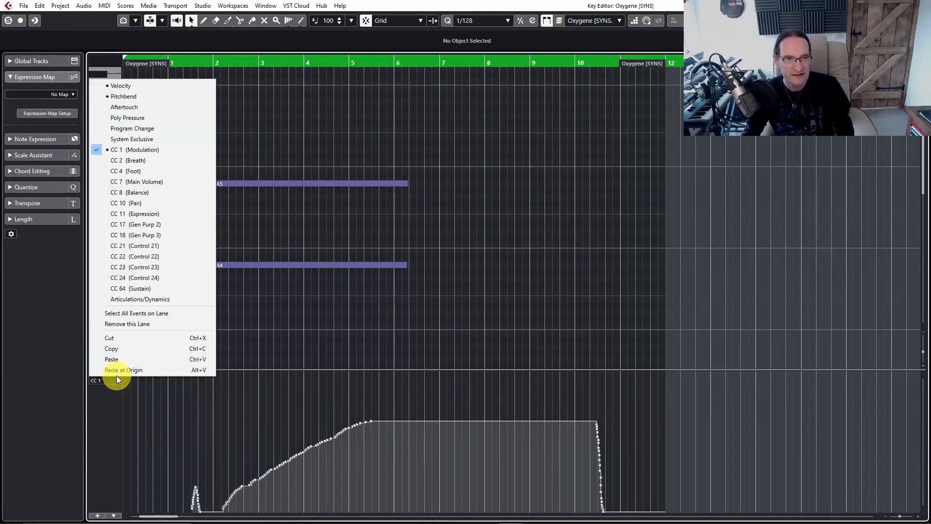
left_click(123, 96)
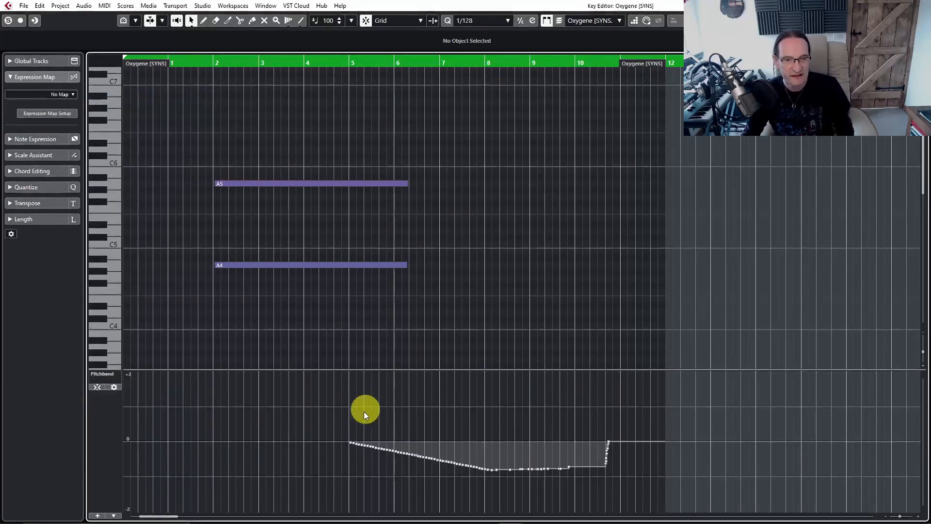
mouse_move(178, 61)
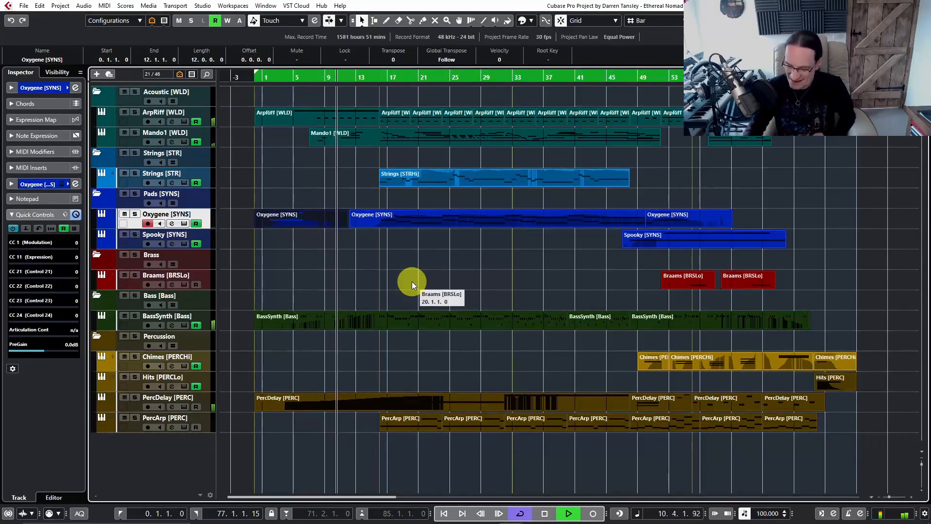
Stop the transport and select the Spooky [SYNS] pad track
left_click(570, 514)
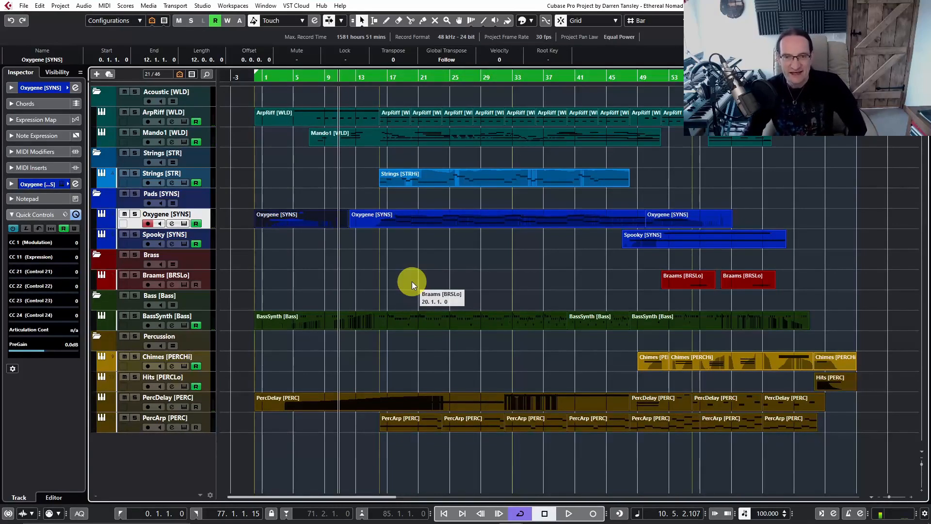
mouse_move(590, 277)
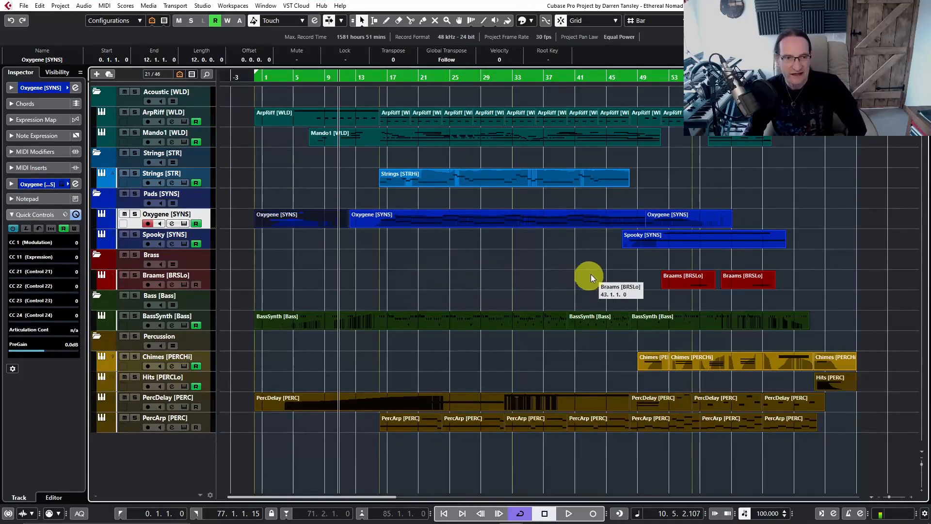
mouse_move(208, 237)
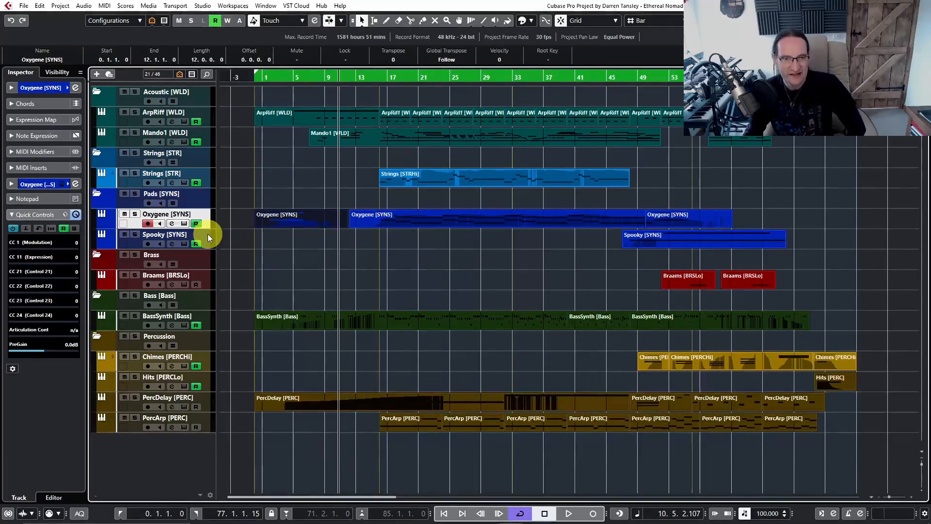
left_click(655, 248)
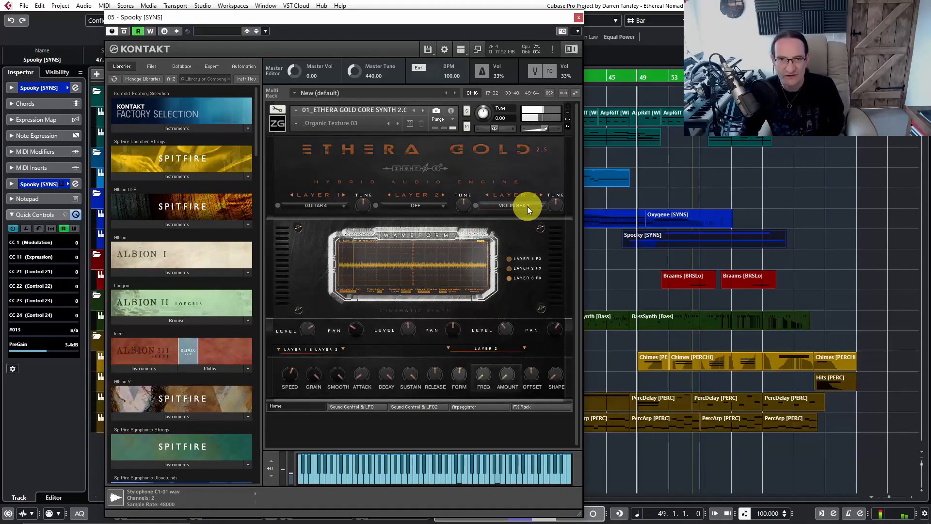
mouse_move(536, 205)
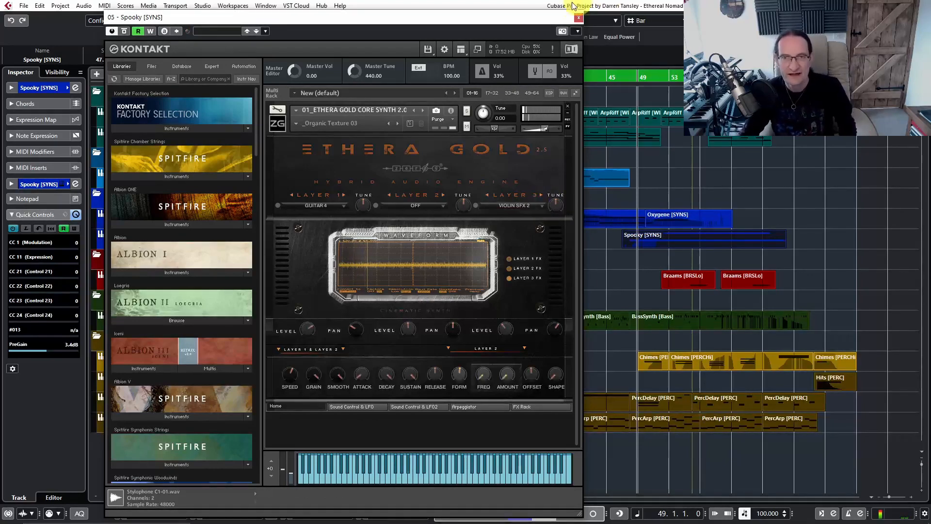
Close the Spooky Kontakt window and restart playback from around bar 48
left_click(578, 18)
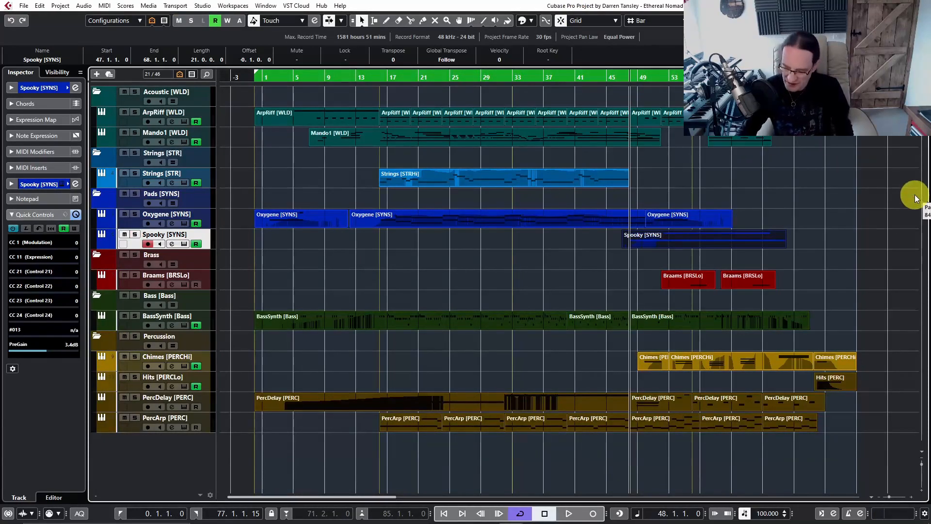
left_click(570, 514)
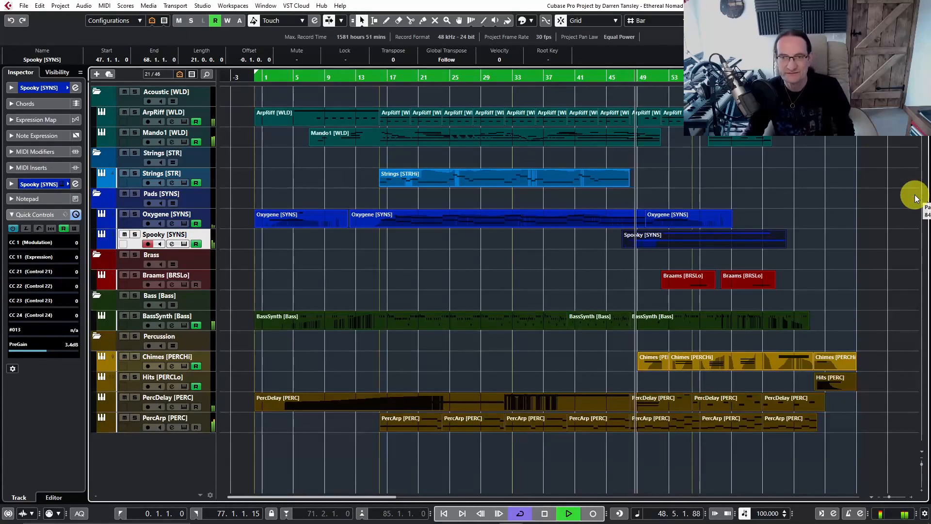